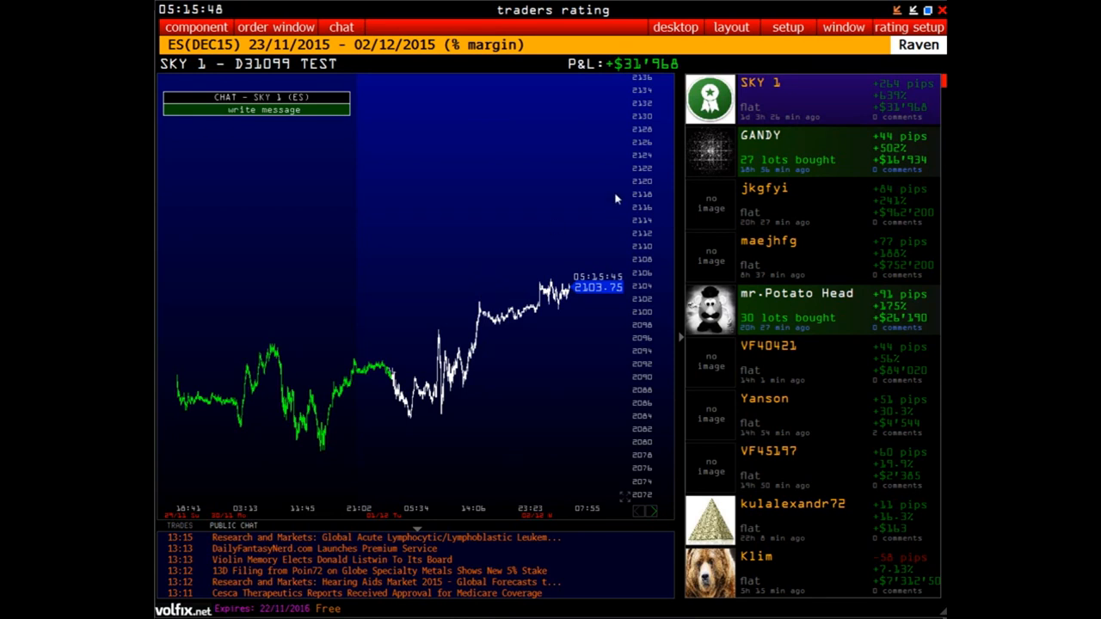
# Step: Replace the traders rating ticker ES with 6B and apply it
pyautogui.click(911, 26)
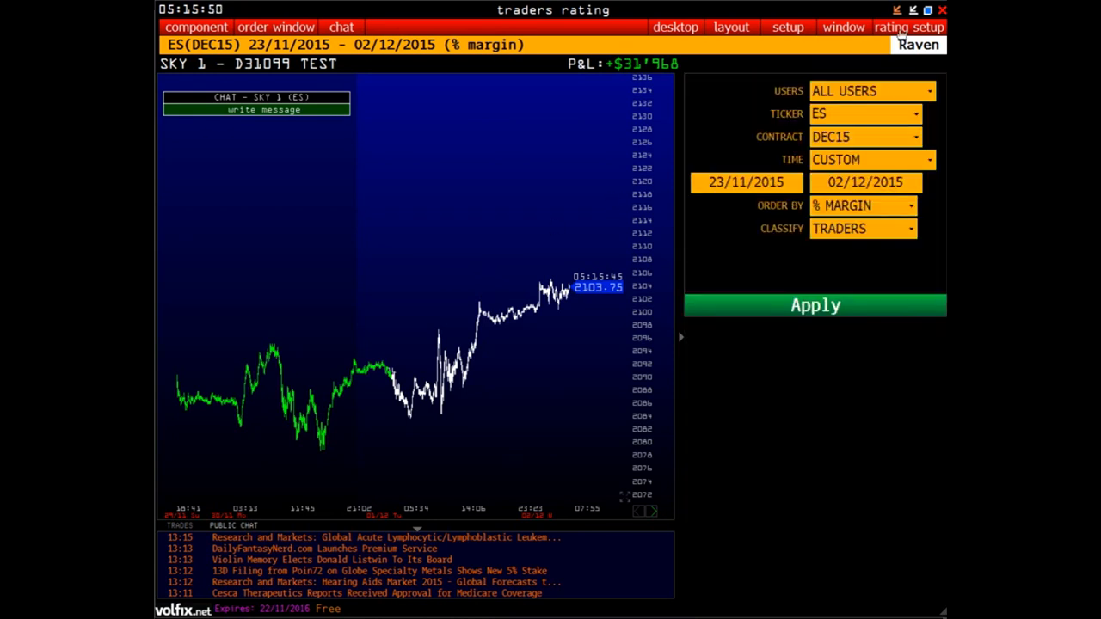
pyautogui.click(848, 114)
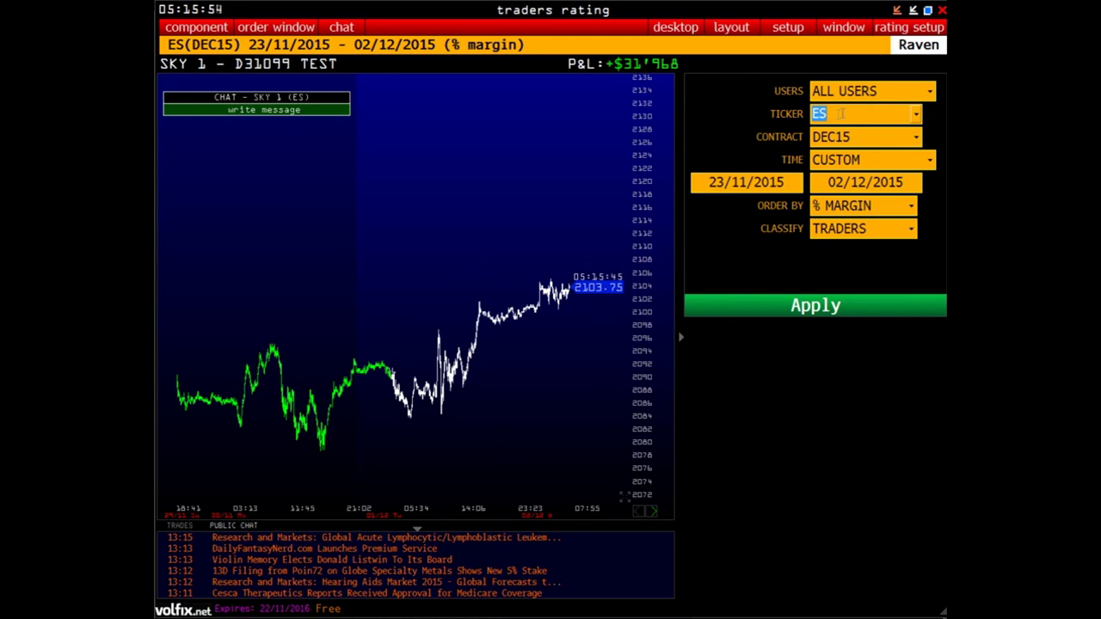
pyautogui.write('6b')
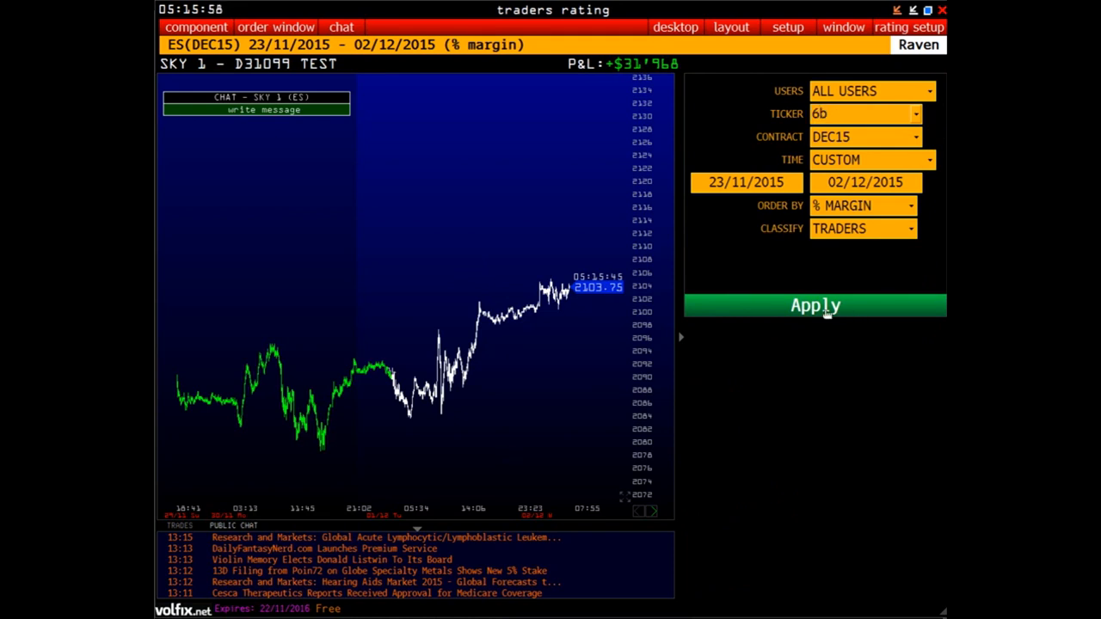
pyautogui.click(815, 305)
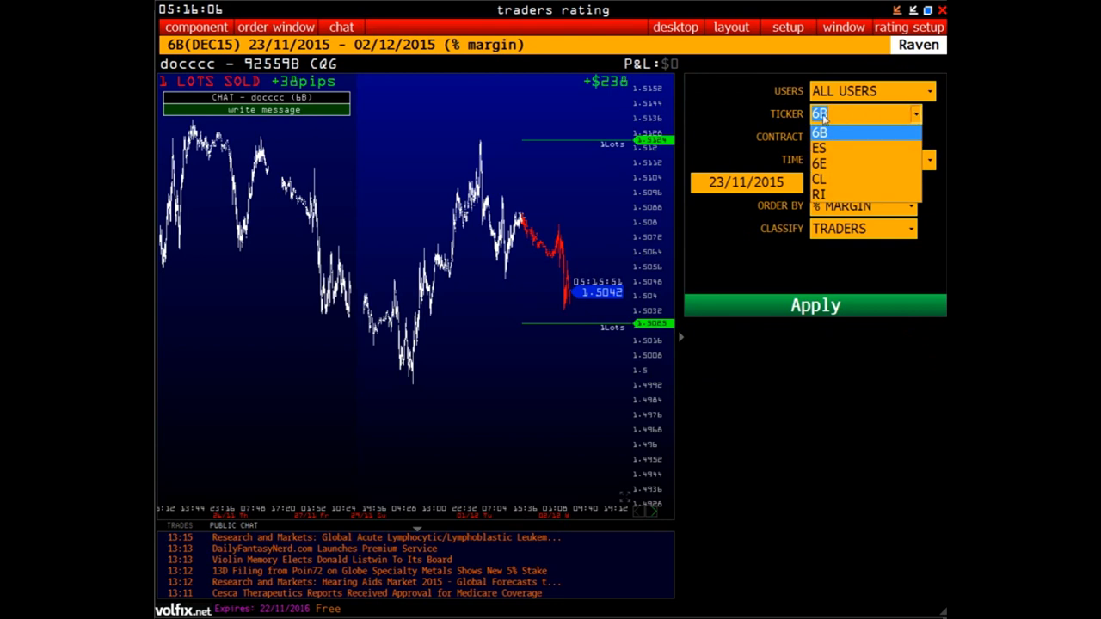
pyautogui.moveTo(882, 115)
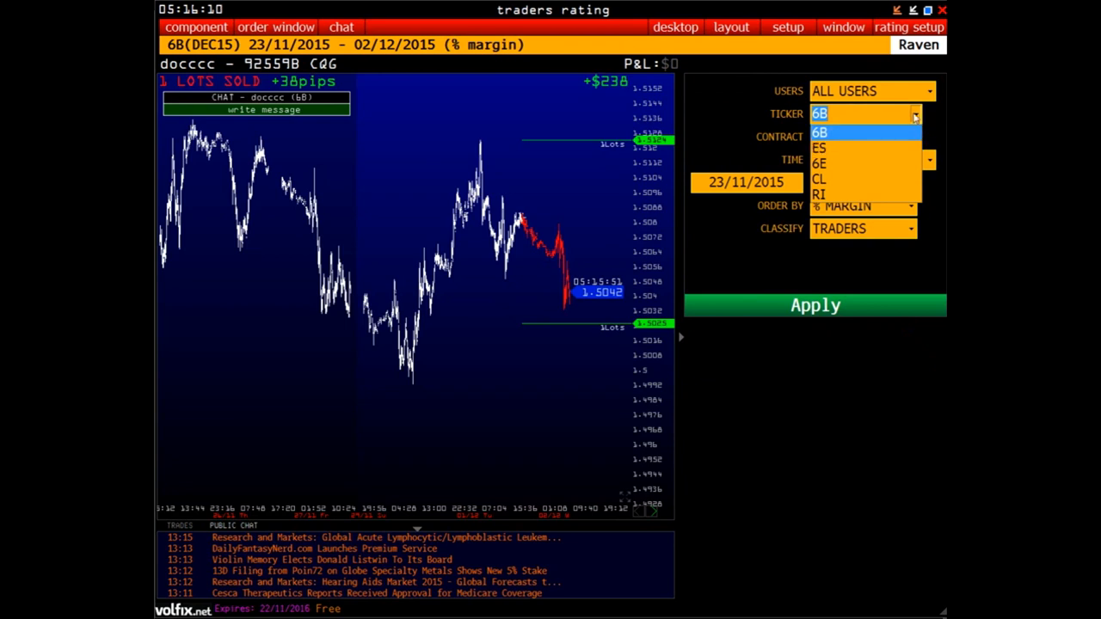
pyautogui.moveTo(857, 123)
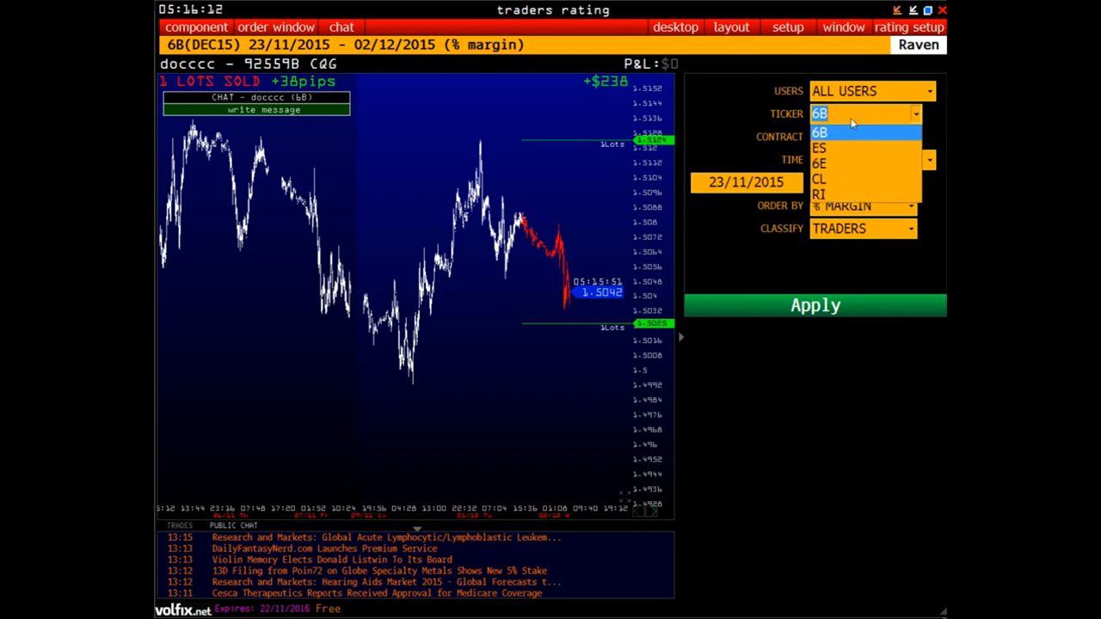
pyautogui.moveTo(833, 124)
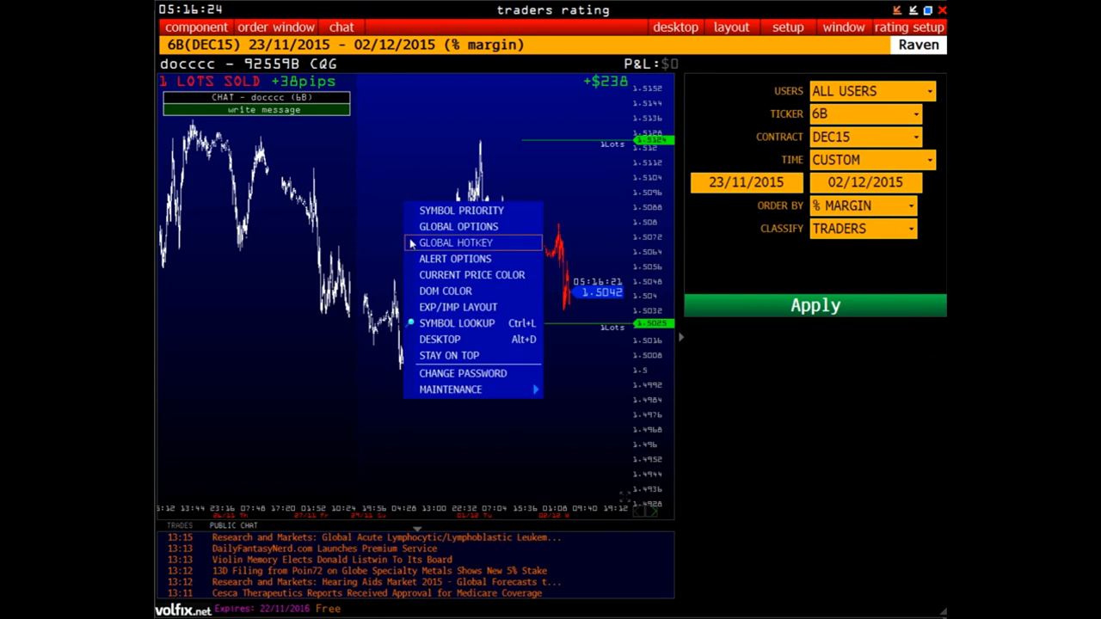
pyautogui.moveTo(458, 322)
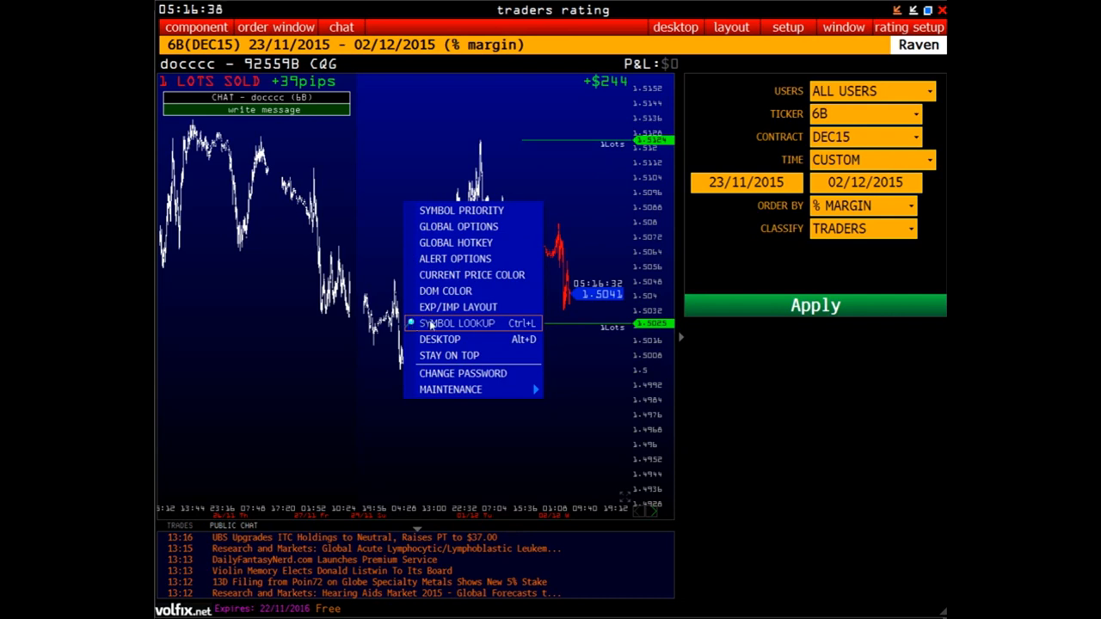
# Step: Open the symbol lookup window and close it again
pyautogui.click(455, 324)
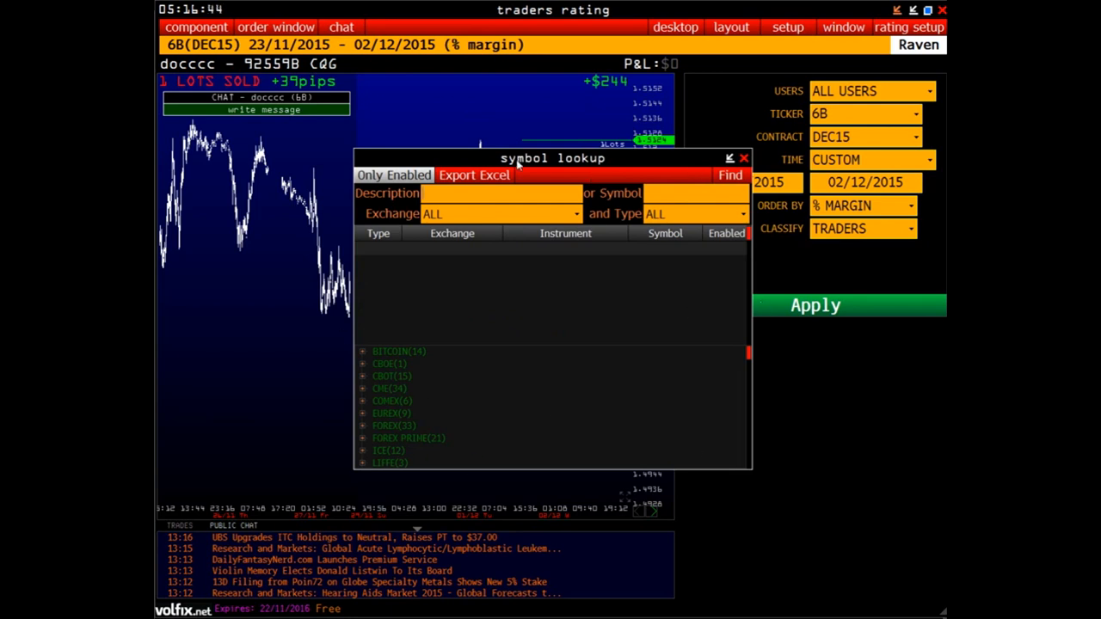
pyautogui.moveTo(771, 218)
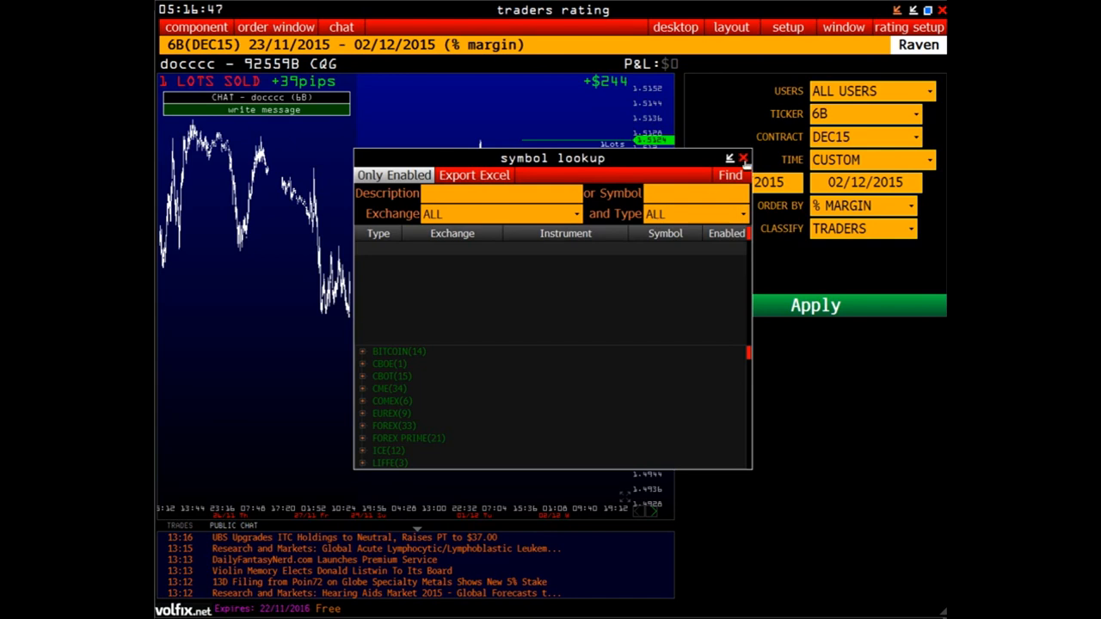
pyautogui.click(742, 158)
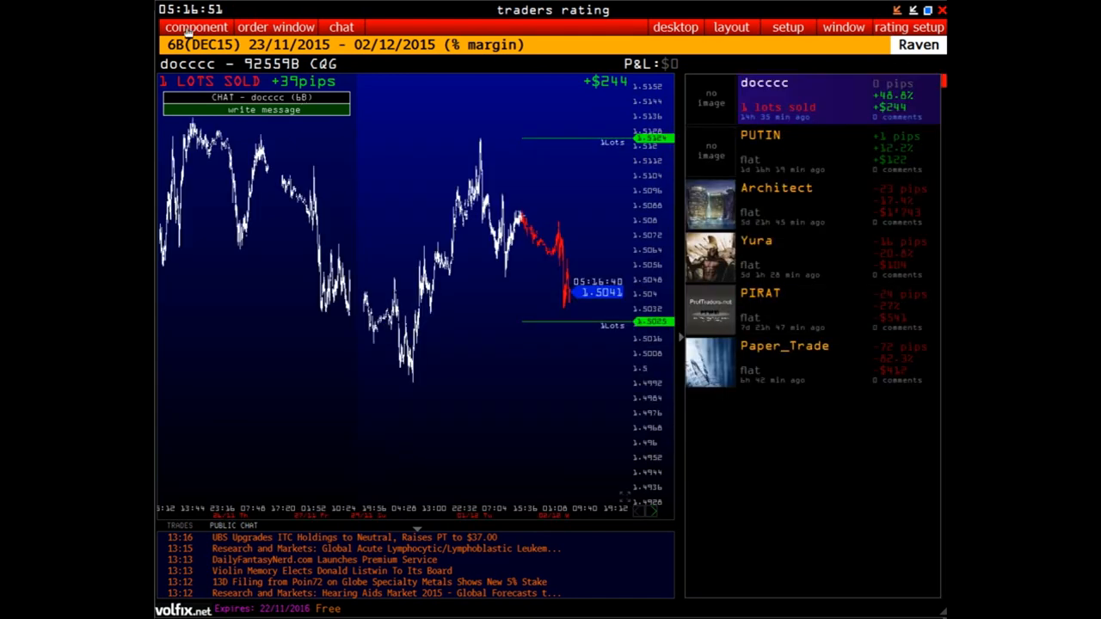
# Step: Add a bar chart component, clear its SBER second chart and replace the SBER ticker
pyautogui.click(196, 27)
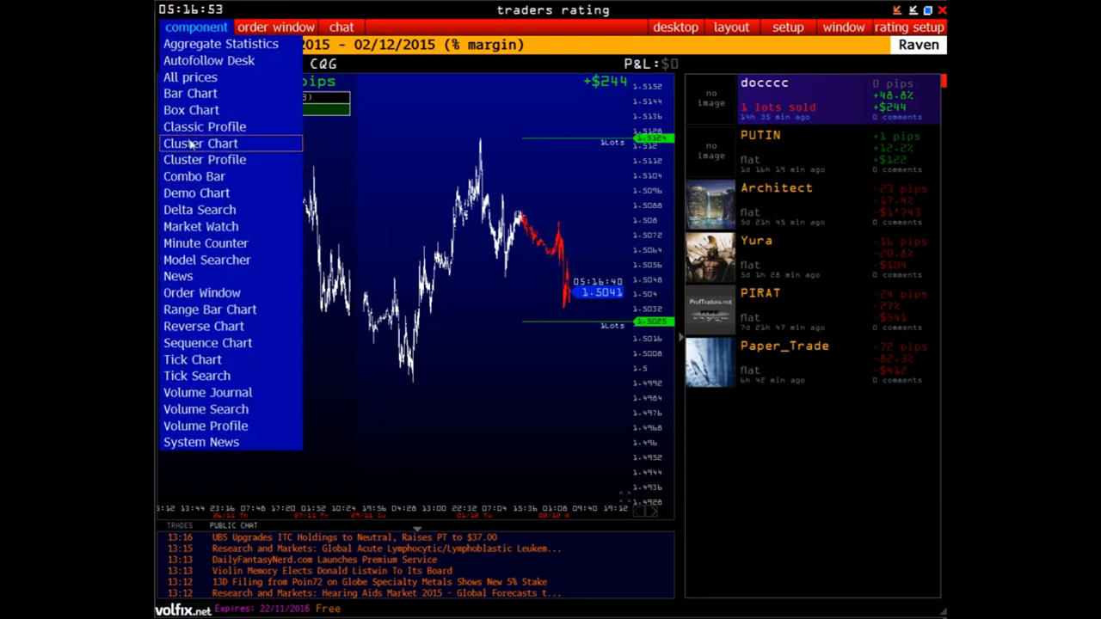
pyautogui.click(188, 93)
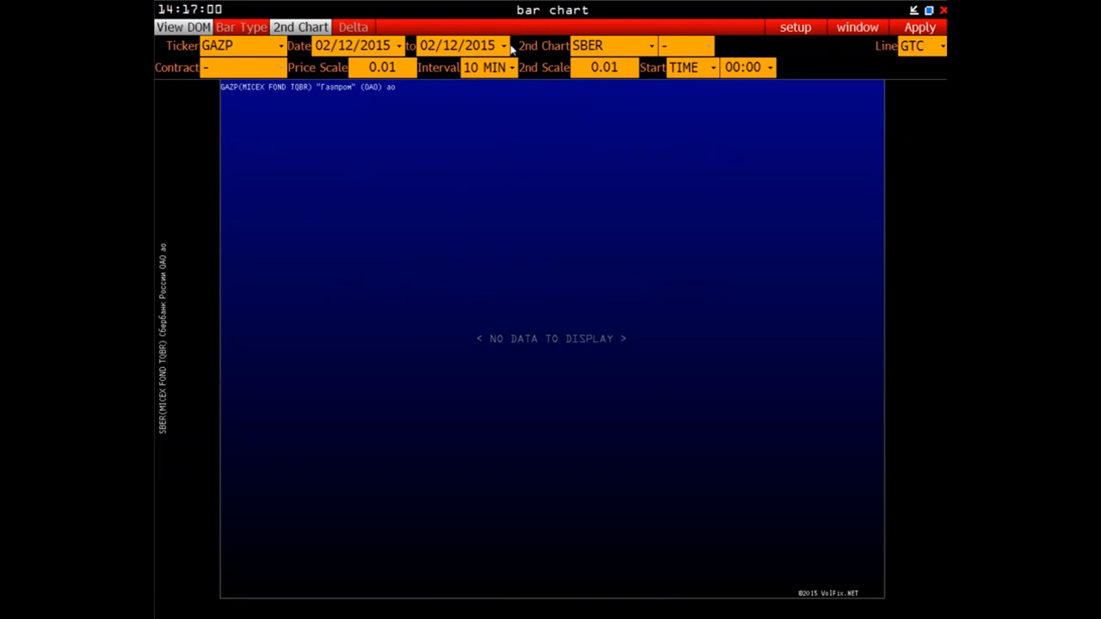
pyautogui.doubleClick(226, 46)
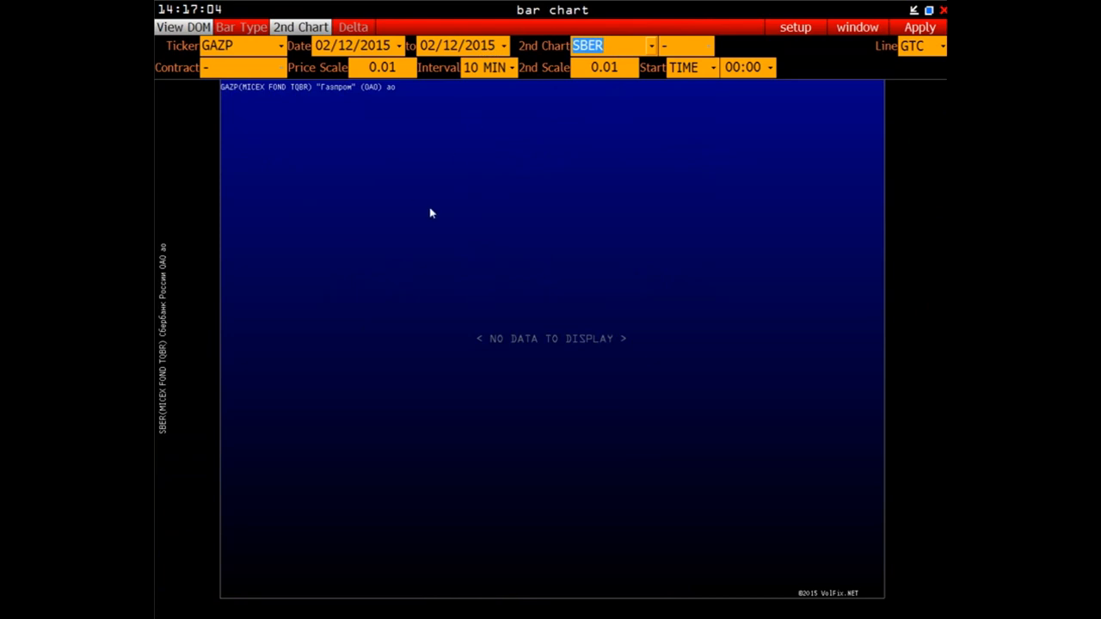
pyautogui.moveTo(387, 287)
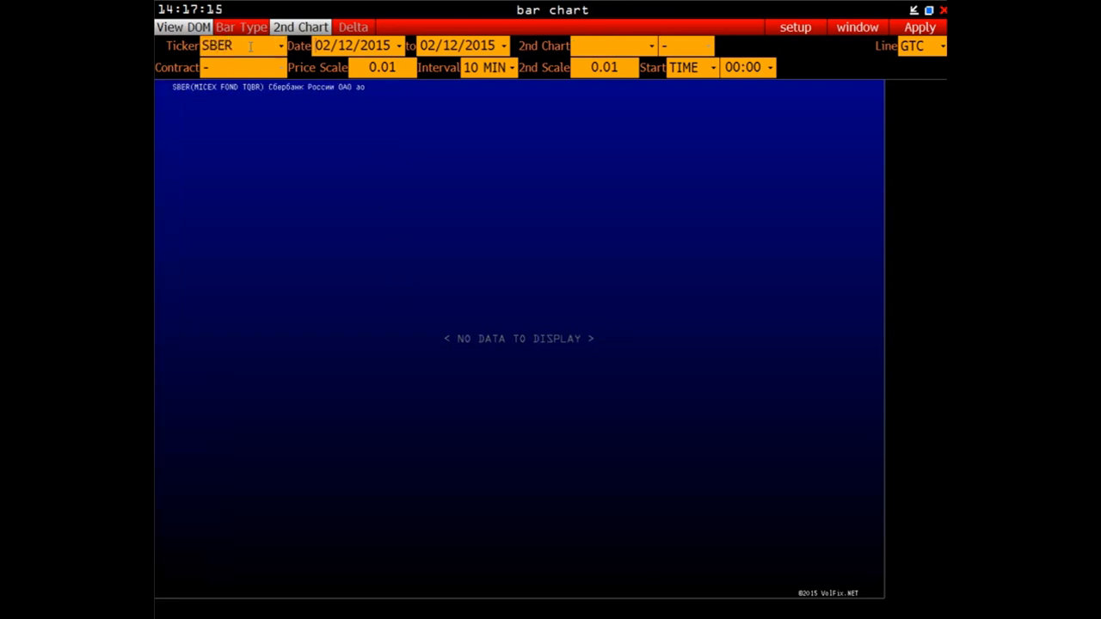
pyautogui.doubleClick(222, 45)
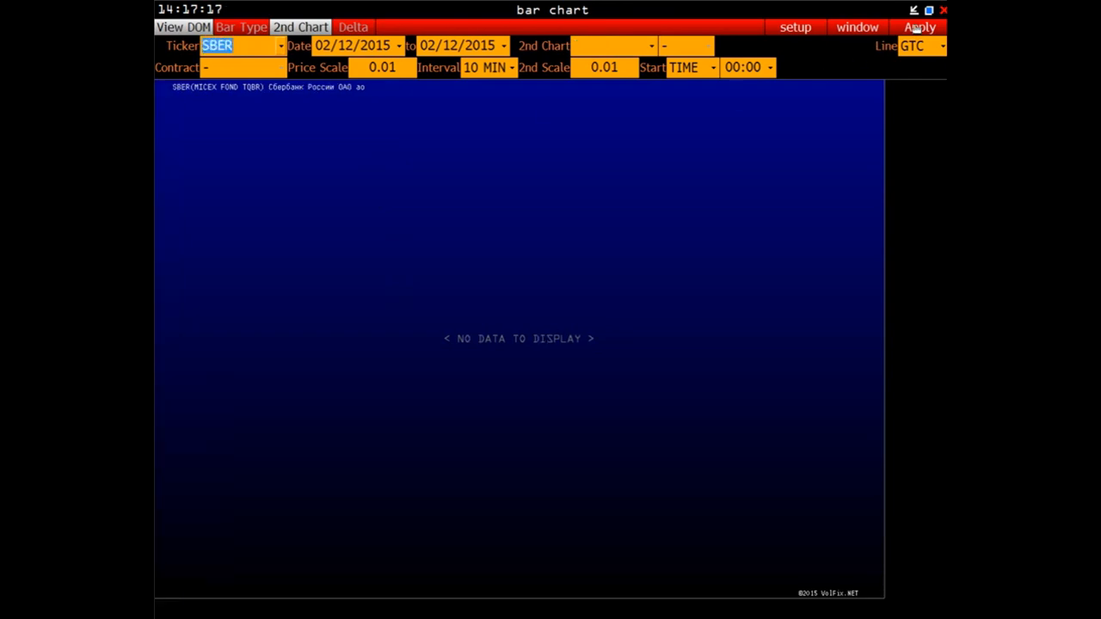
pyautogui.click(919, 27)
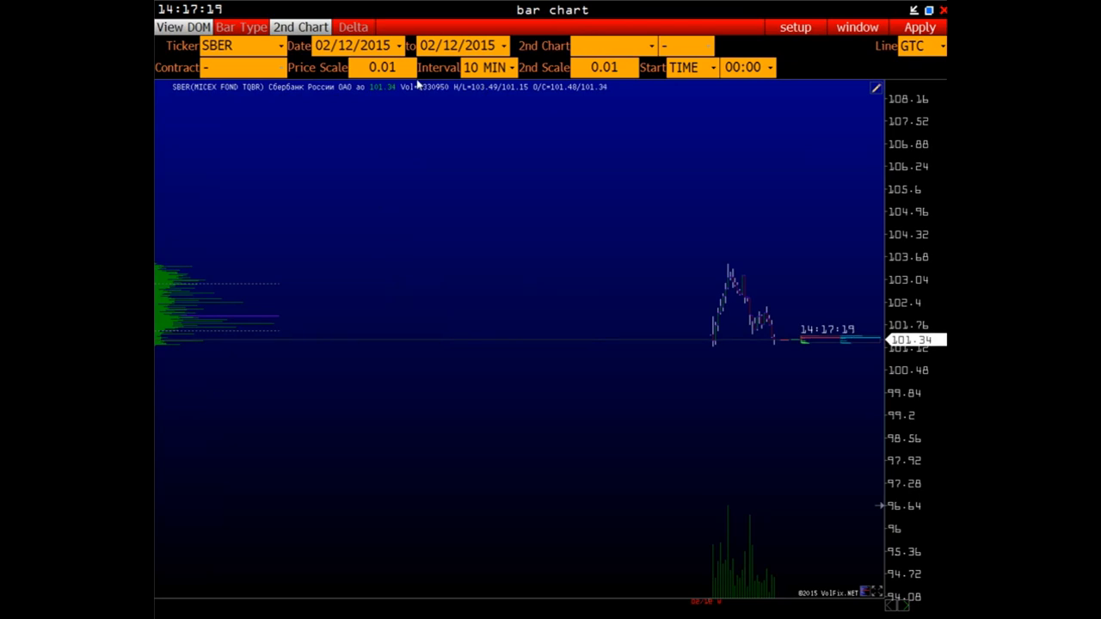
pyautogui.doubleClick(228, 46)
pyautogui.write('ES')
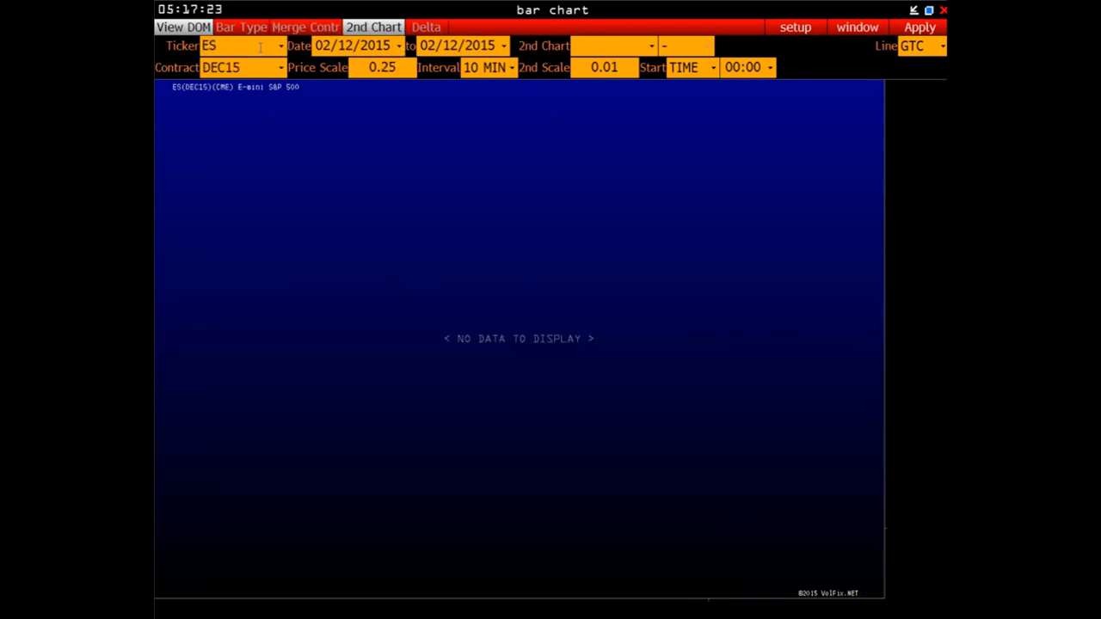
# Step: Set the ES chart's start date to 30 November 2015
pyautogui.click(920, 27)
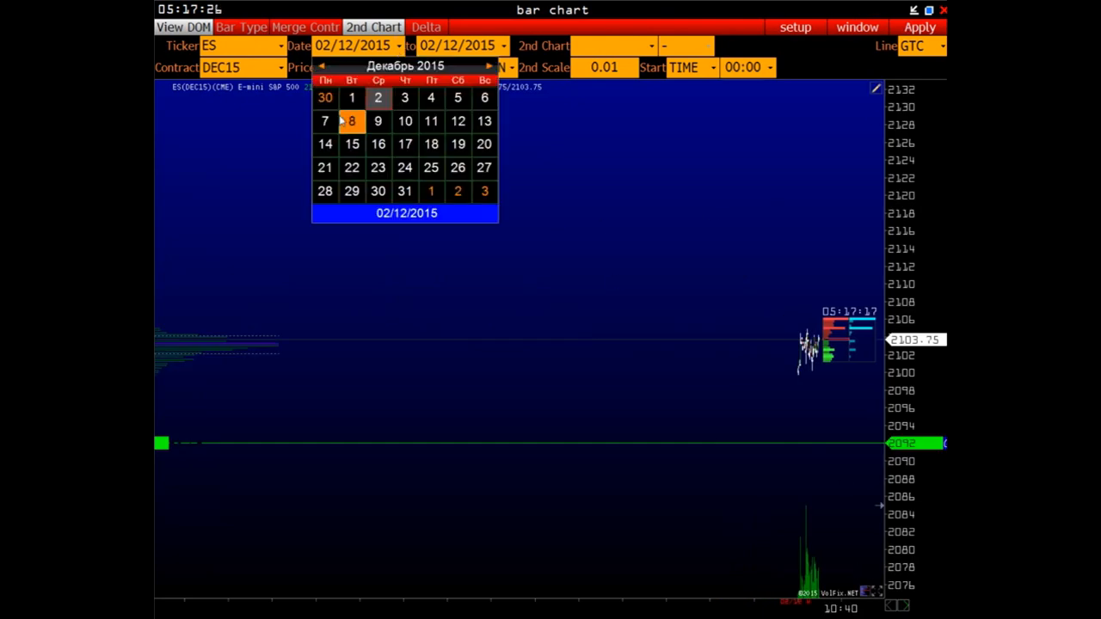
pyautogui.click(325, 97)
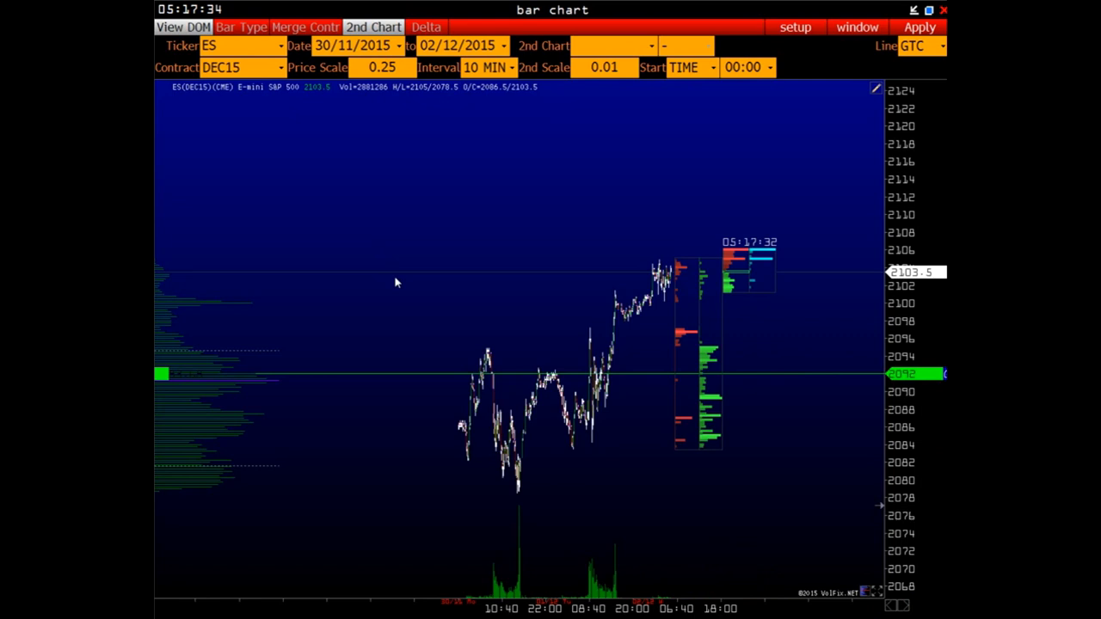
pyautogui.moveTo(423, 210)
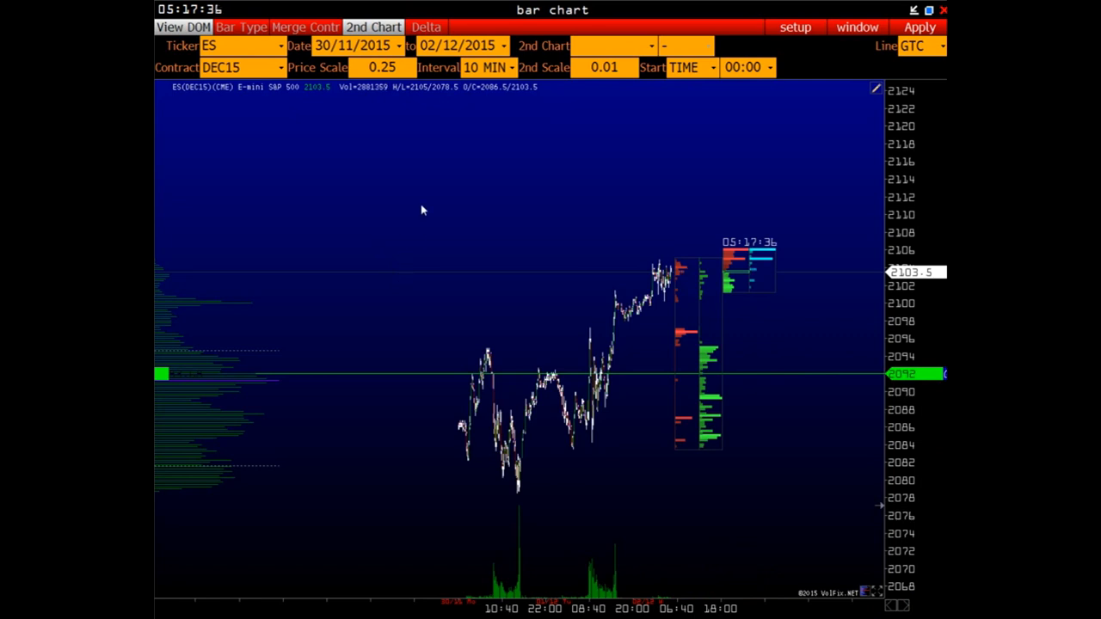
# Step: Open Symbol Lookup from the chart menu and search descriptions for 'eur/usd'
pyautogui.rightClick(423, 211)
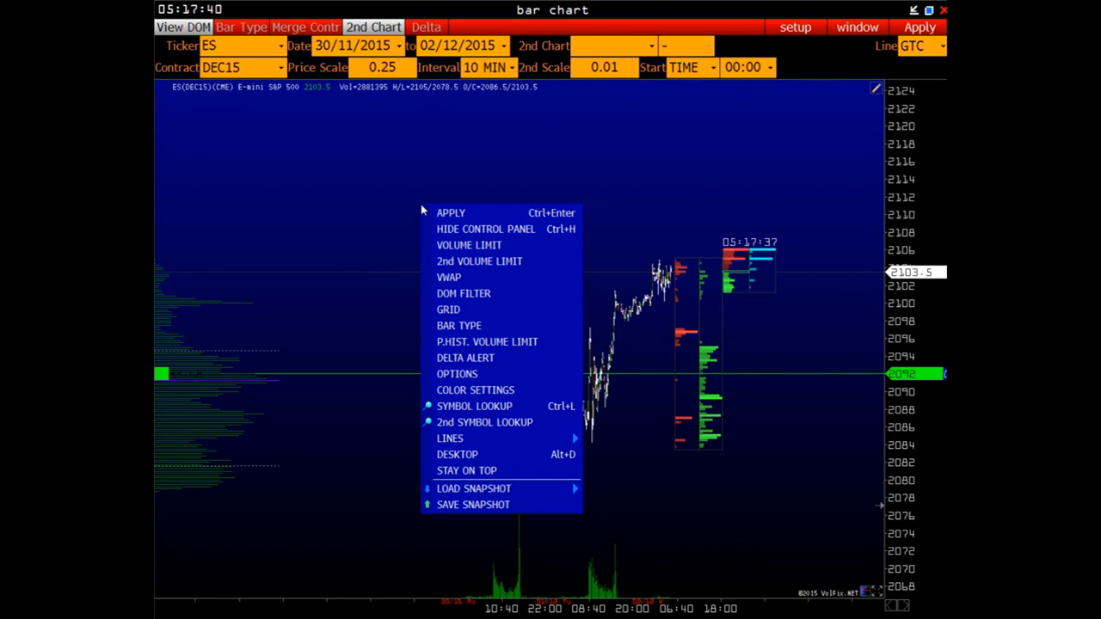
pyautogui.moveTo(470, 406)
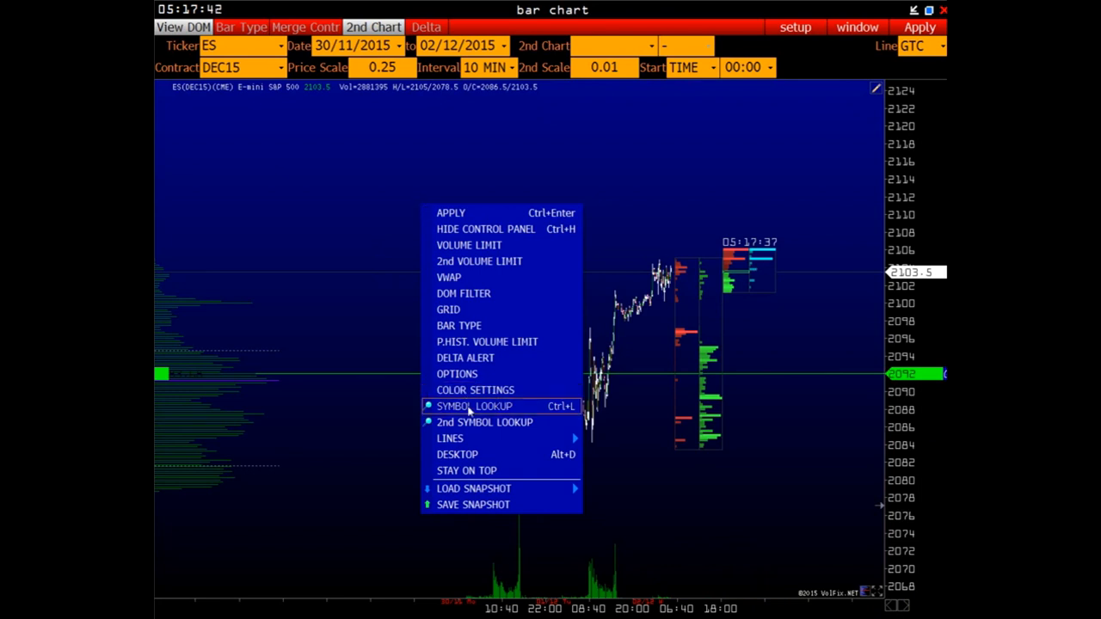
pyautogui.click(472, 407)
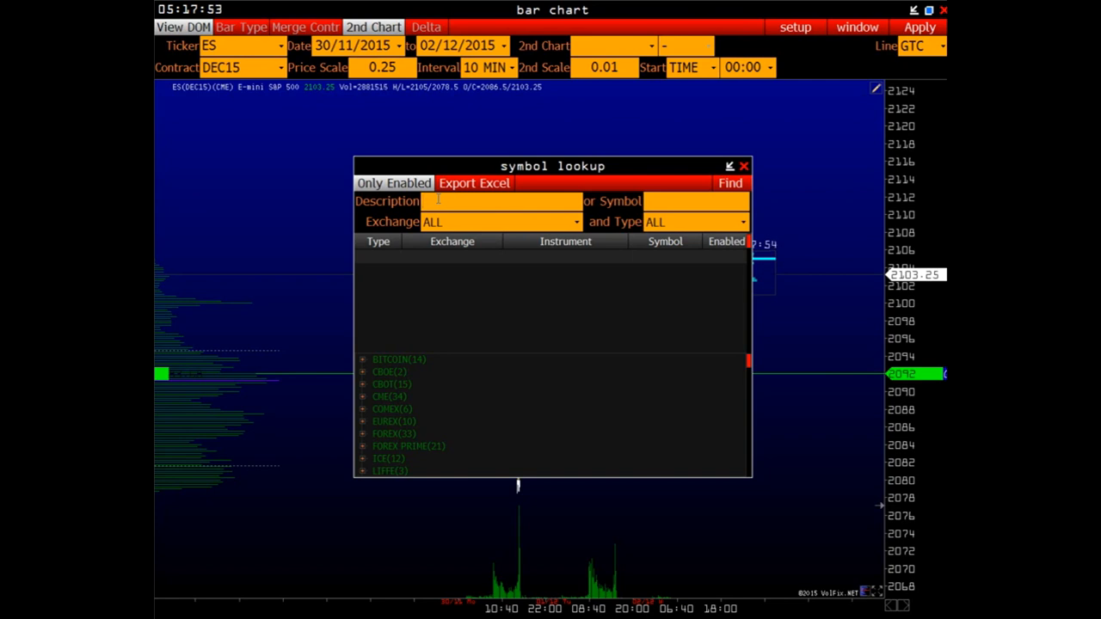
pyautogui.write('eur/')
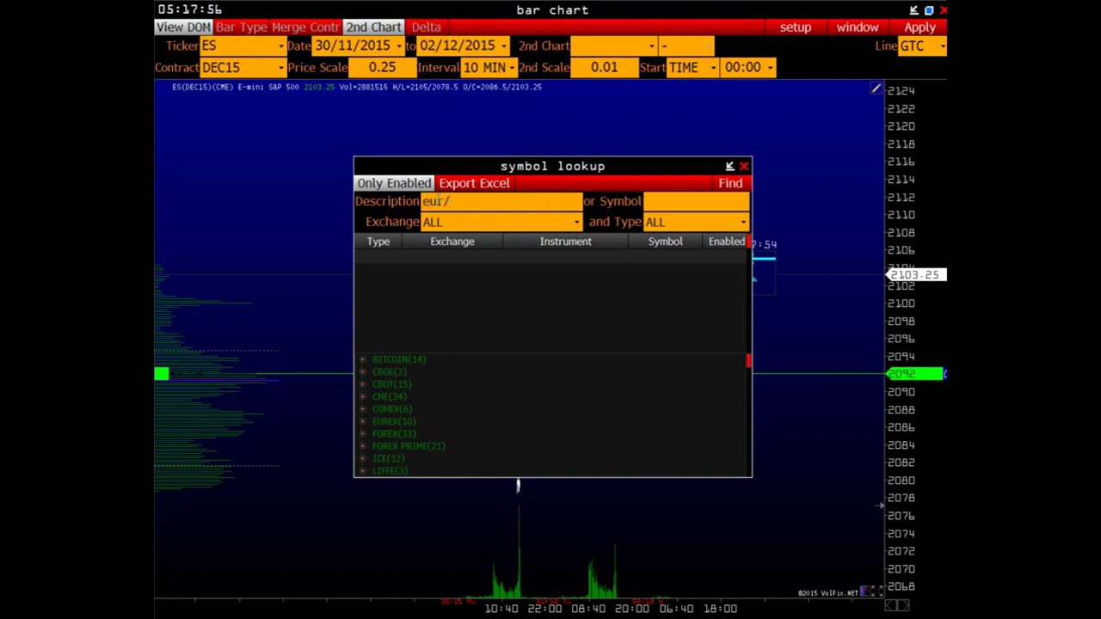
pyautogui.write('usd')
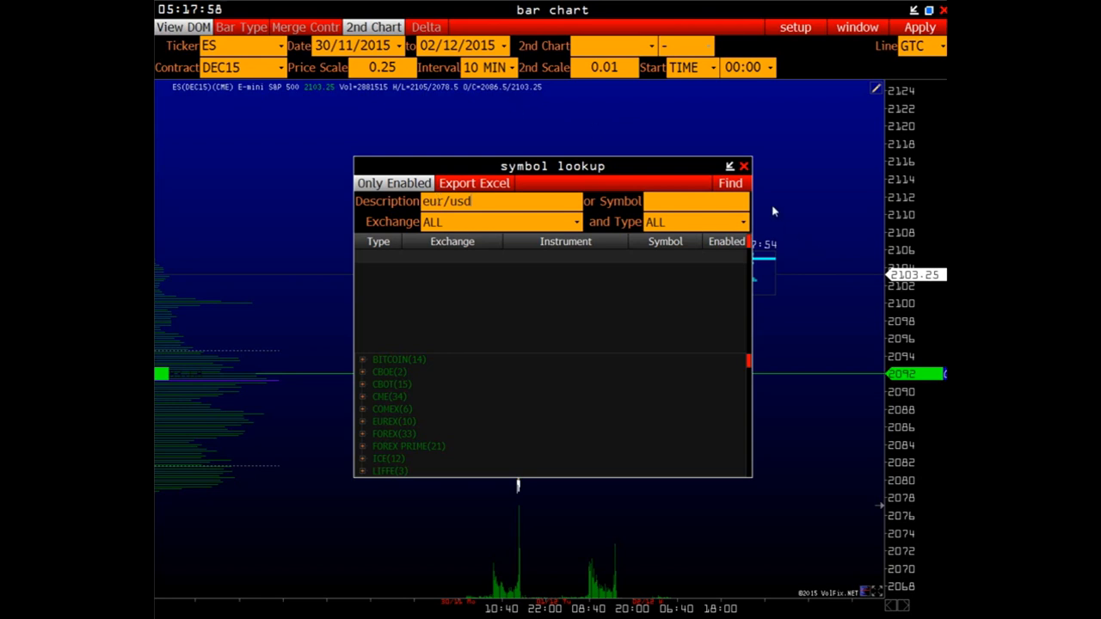
pyautogui.click(730, 183)
pyautogui.write('сбер')
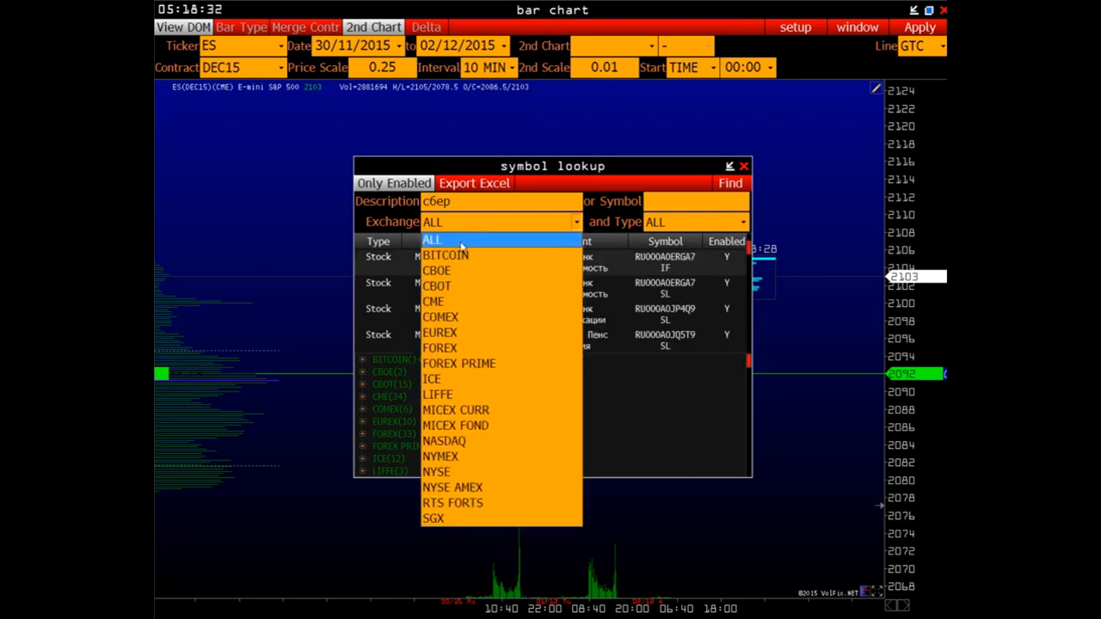
pyautogui.moveTo(453, 503)
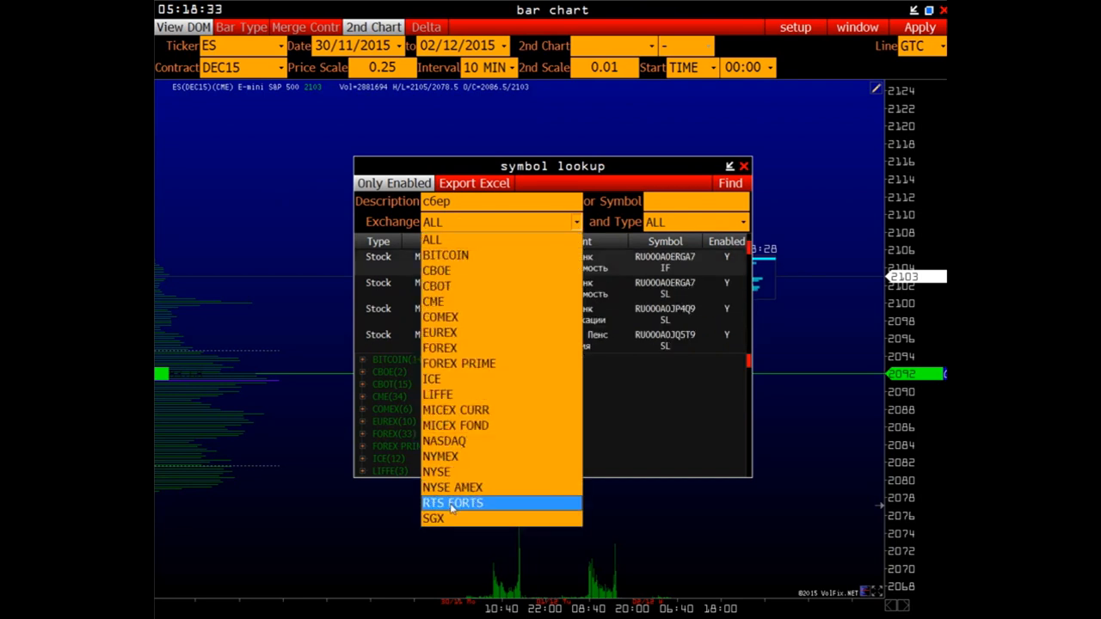
# Step: Search 'sbi' on RTS FORTS, then switch to MICEX FOND and enter 'сбер'
pyautogui.click(453, 503)
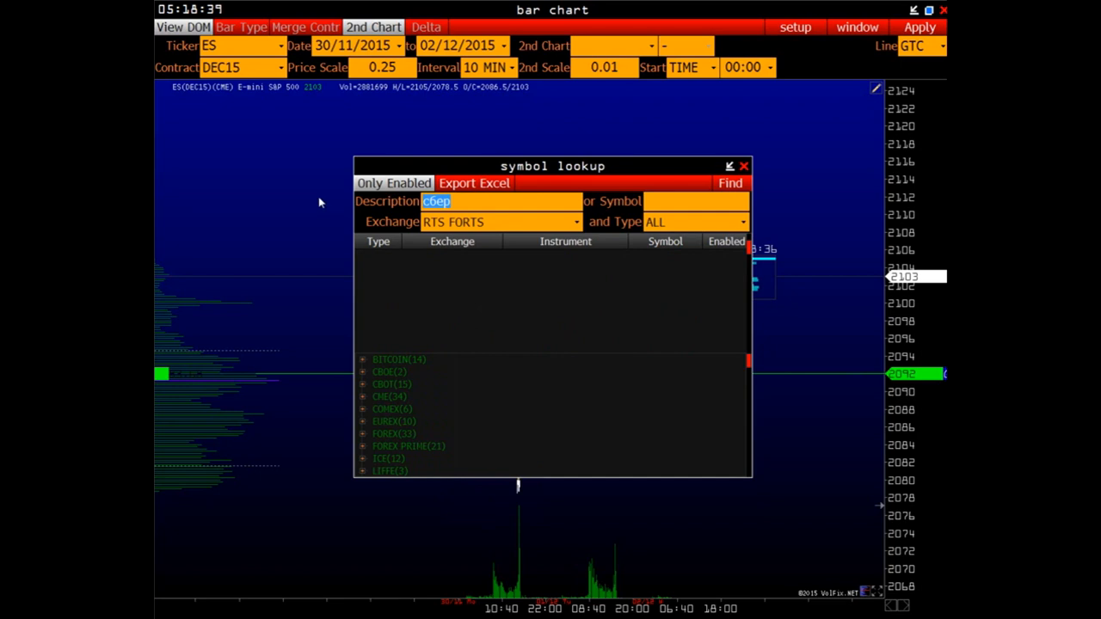
pyautogui.write('sbi')
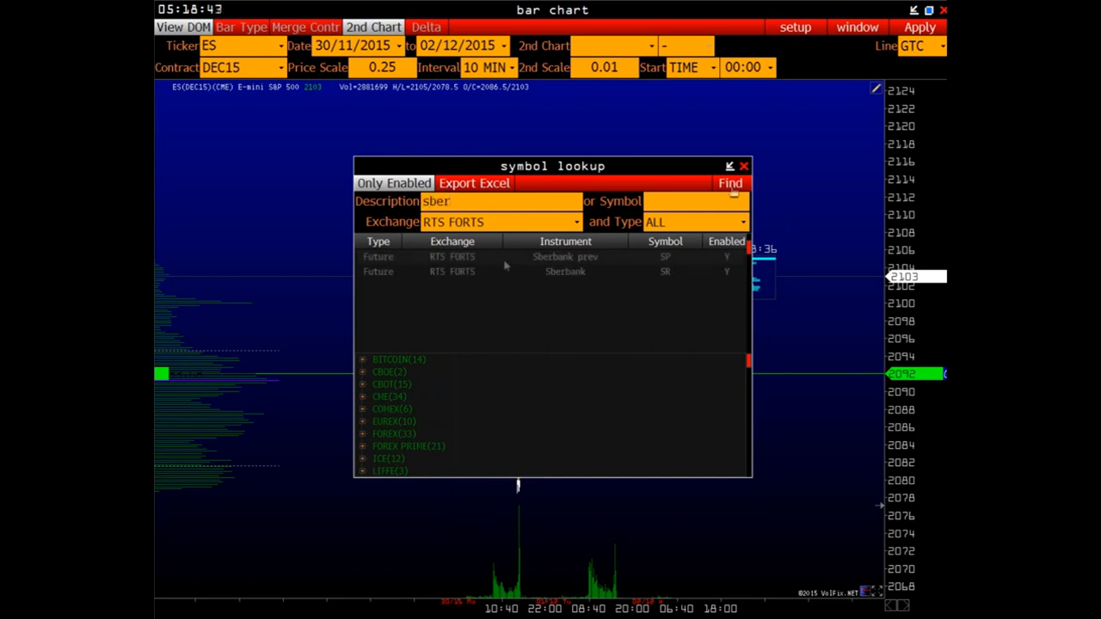
pyautogui.click(575, 222)
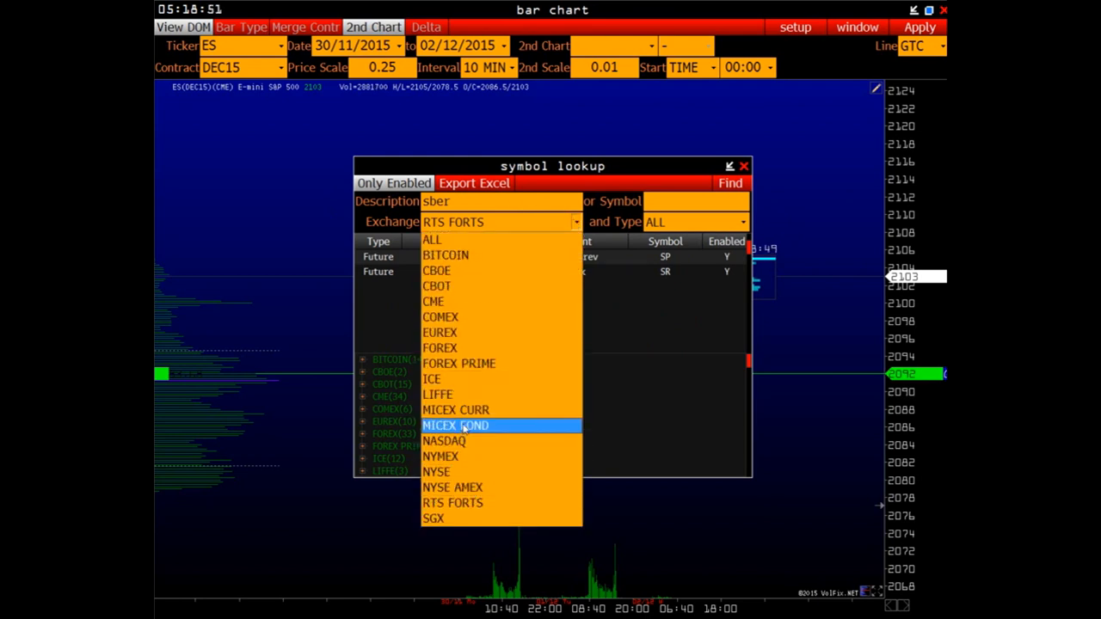
pyautogui.click(457, 425)
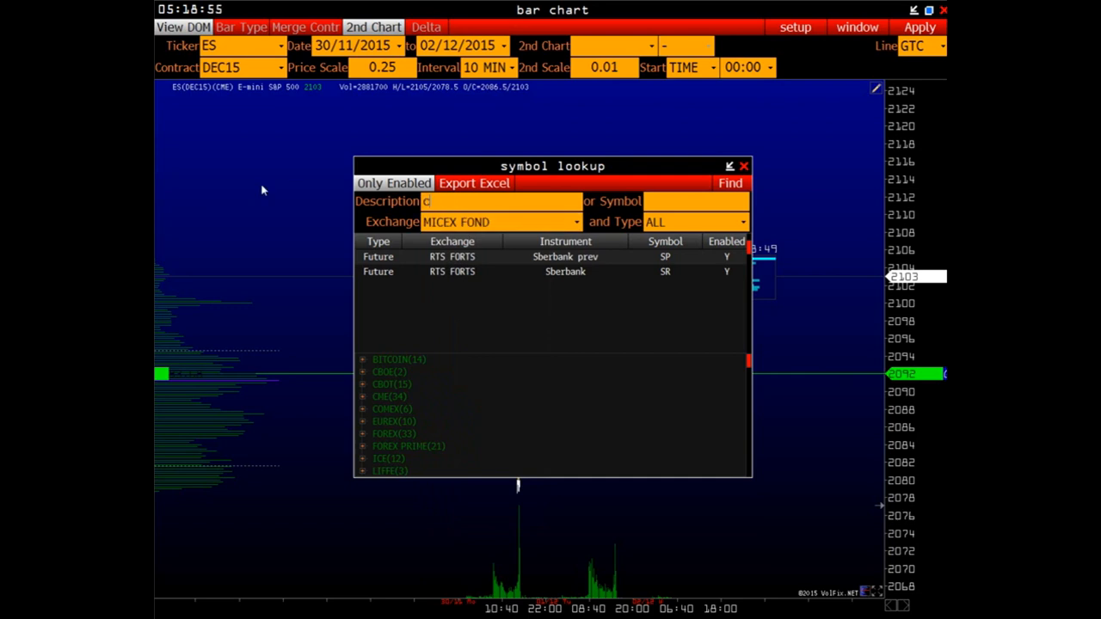
pyautogui.write('сбер')
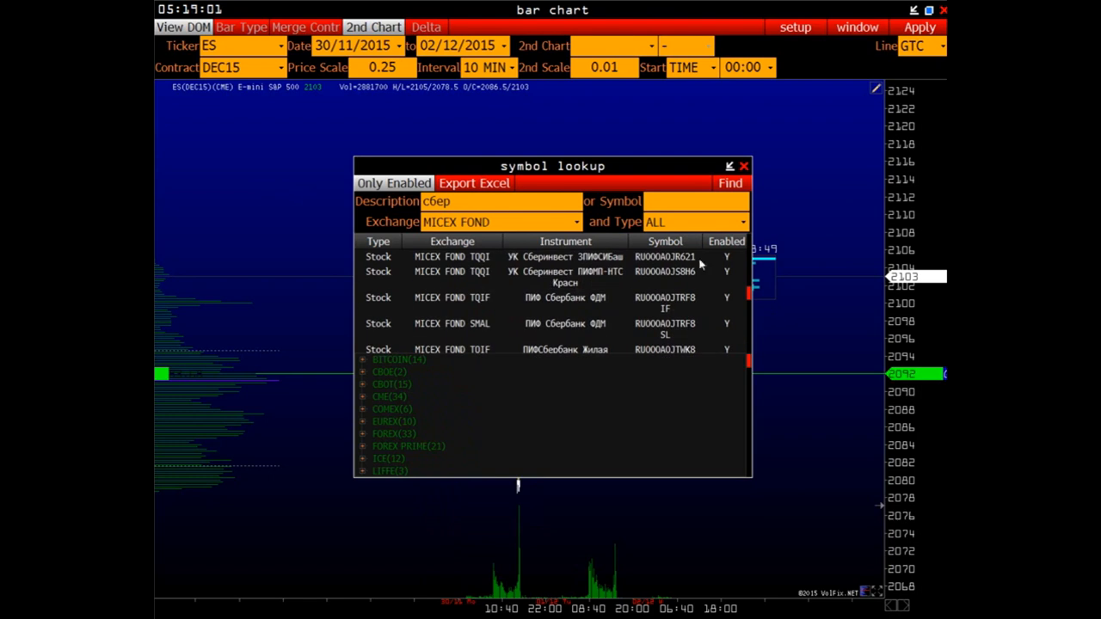
# Step: Filter to futures, search 'sber' on all exchanges, then reset Type to ALL
pyautogui.click(741, 222)
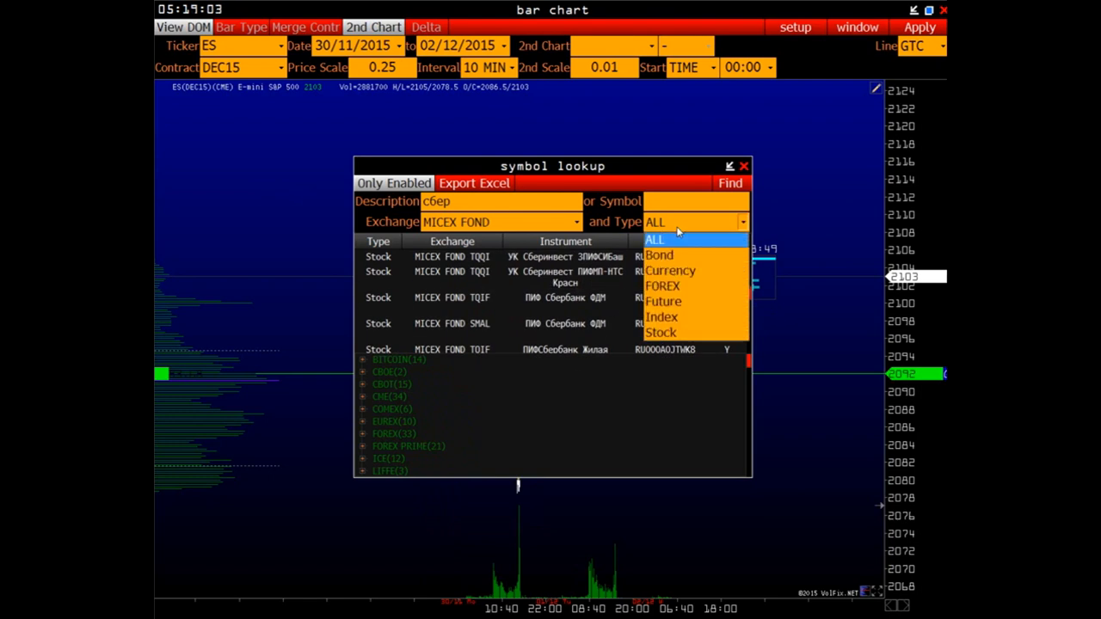
pyautogui.moveTo(663, 301)
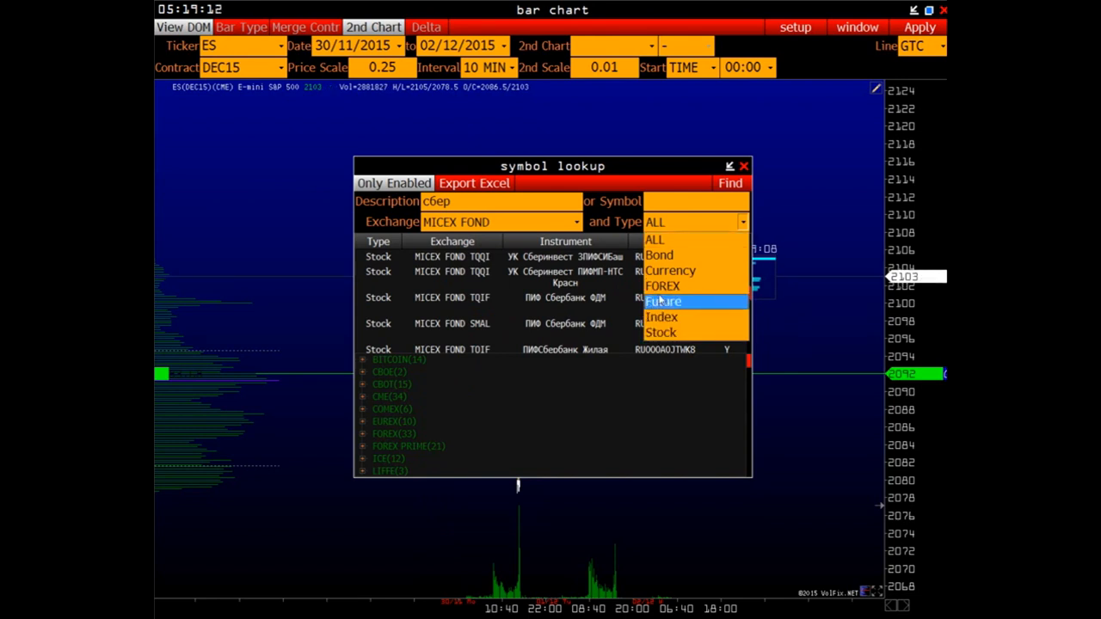
pyautogui.moveTo(670, 270)
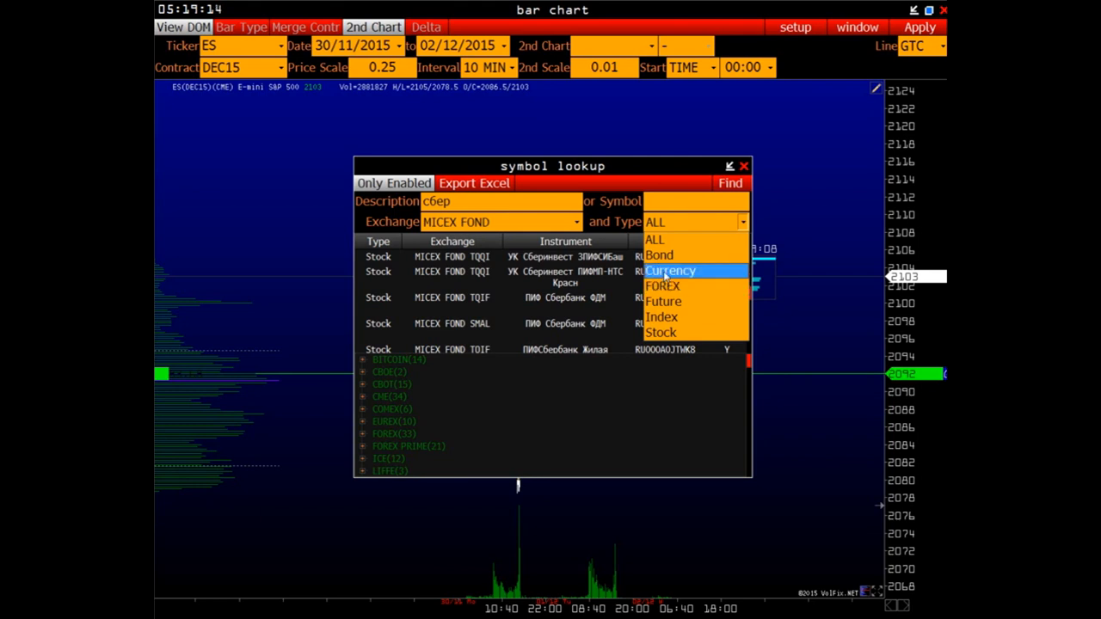
pyautogui.moveTo(662, 243)
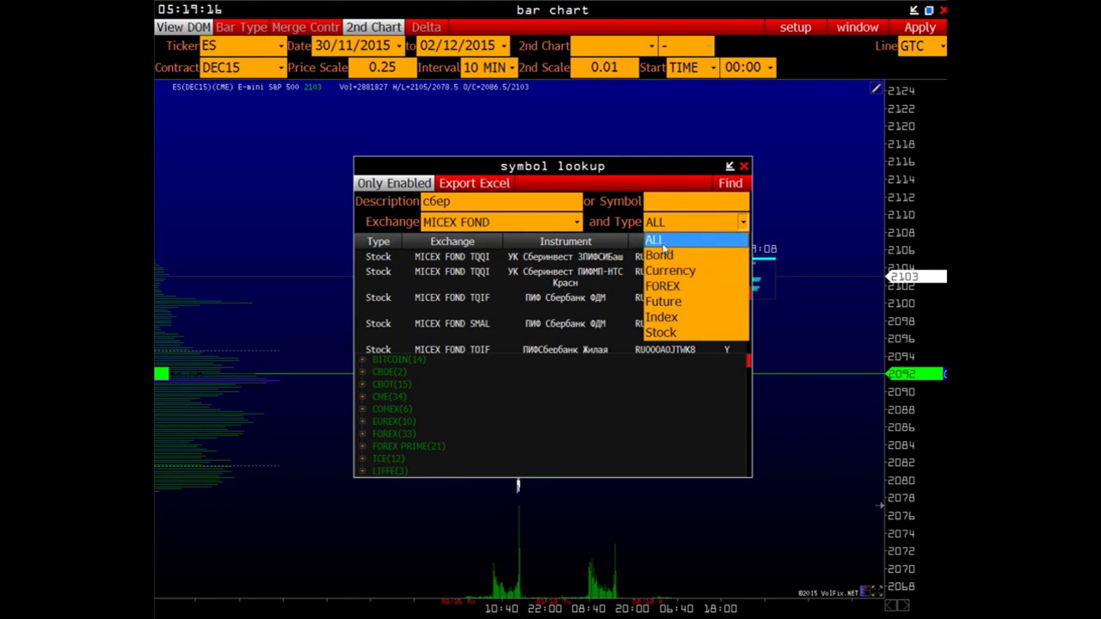
pyautogui.click(664, 301)
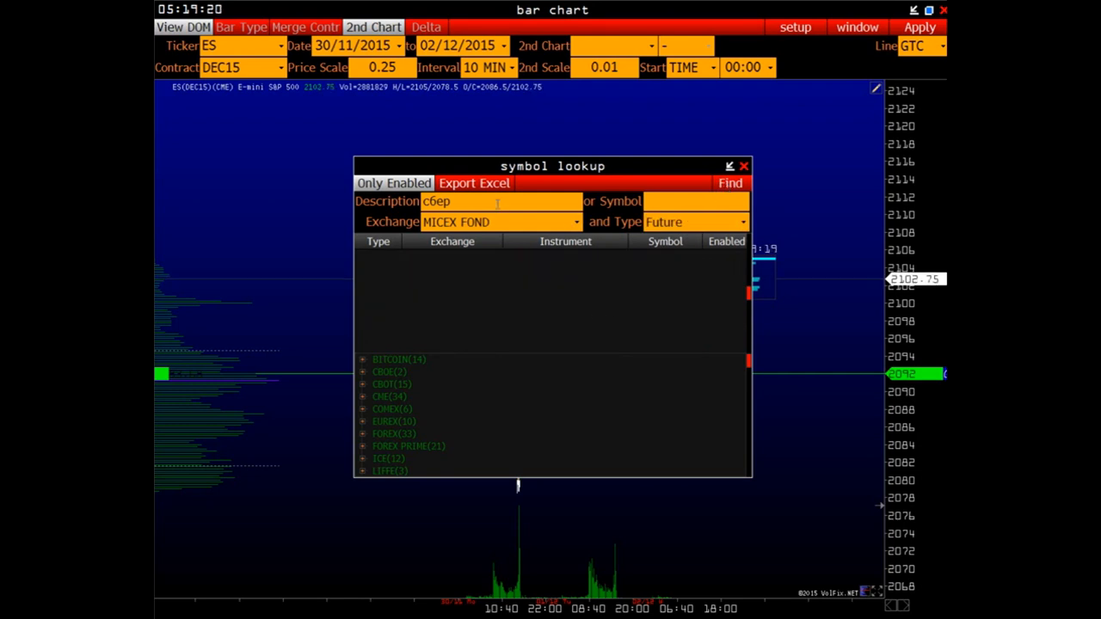
pyautogui.doubleClick(436, 201)
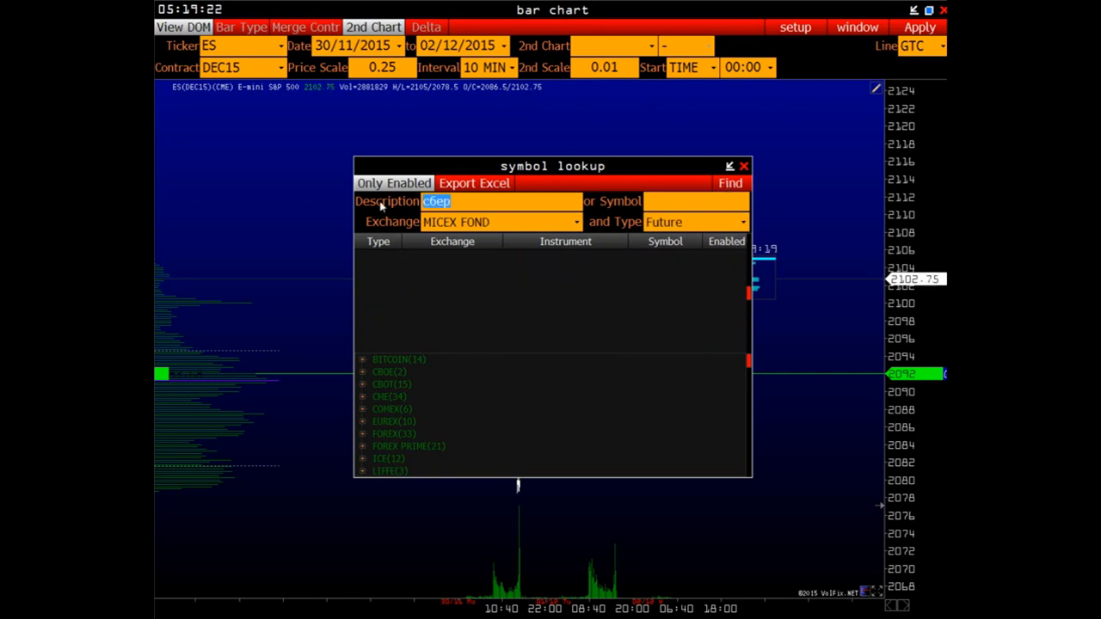
pyautogui.write('sber')
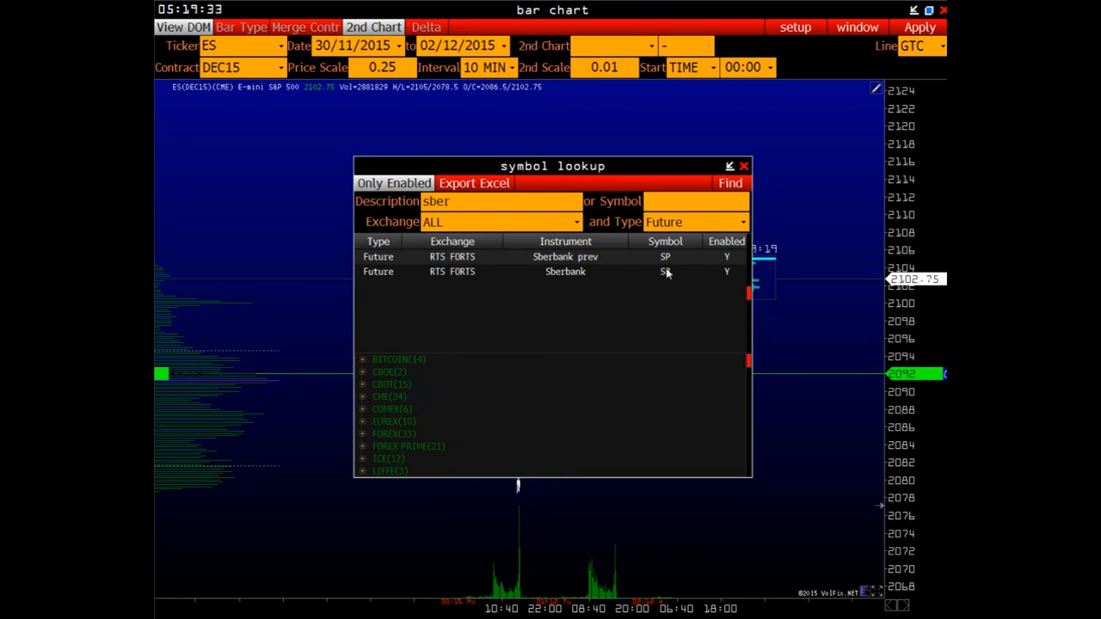
pyautogui.click(695, 222)
pyautogui.write('e')
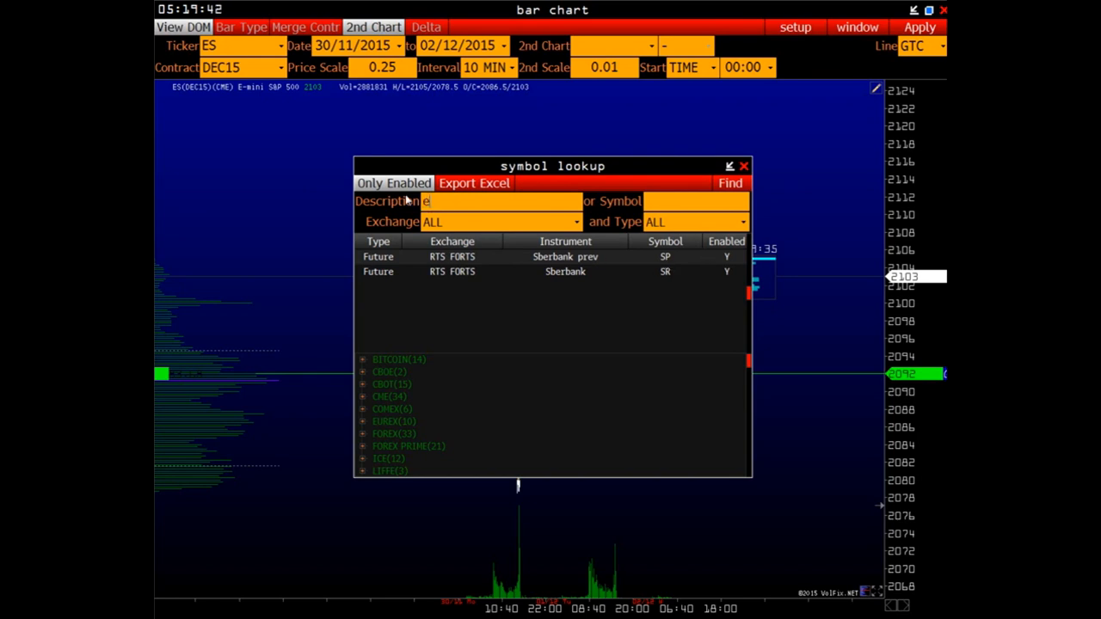
# Step: Search for 'euro' and restrict the results to futures
pyautogui.write('uro')
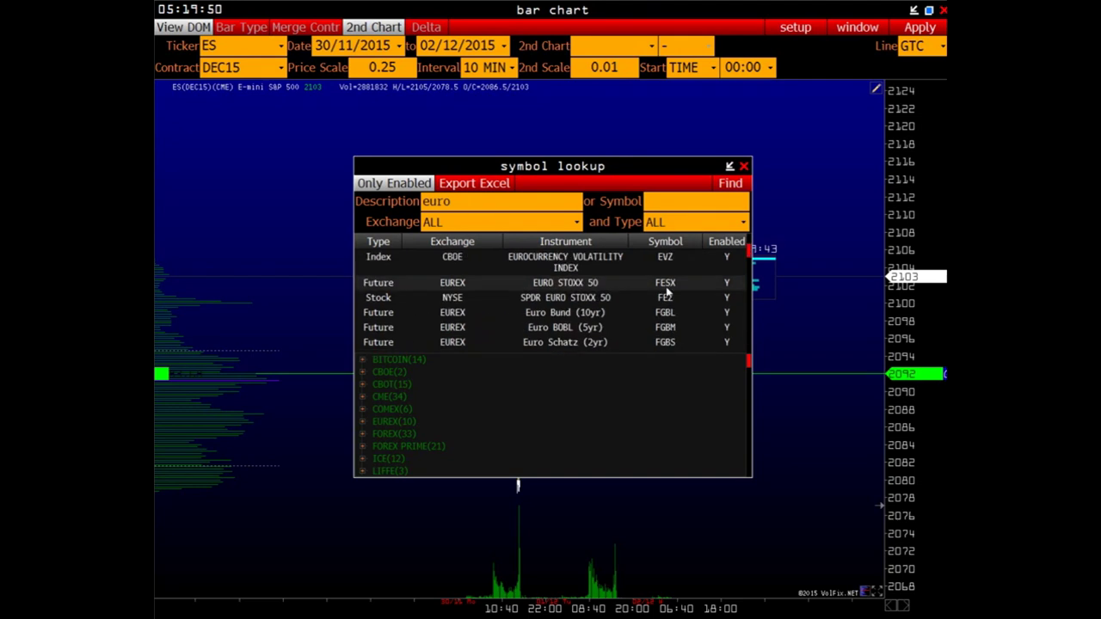
pyautogui.click(696, 222)
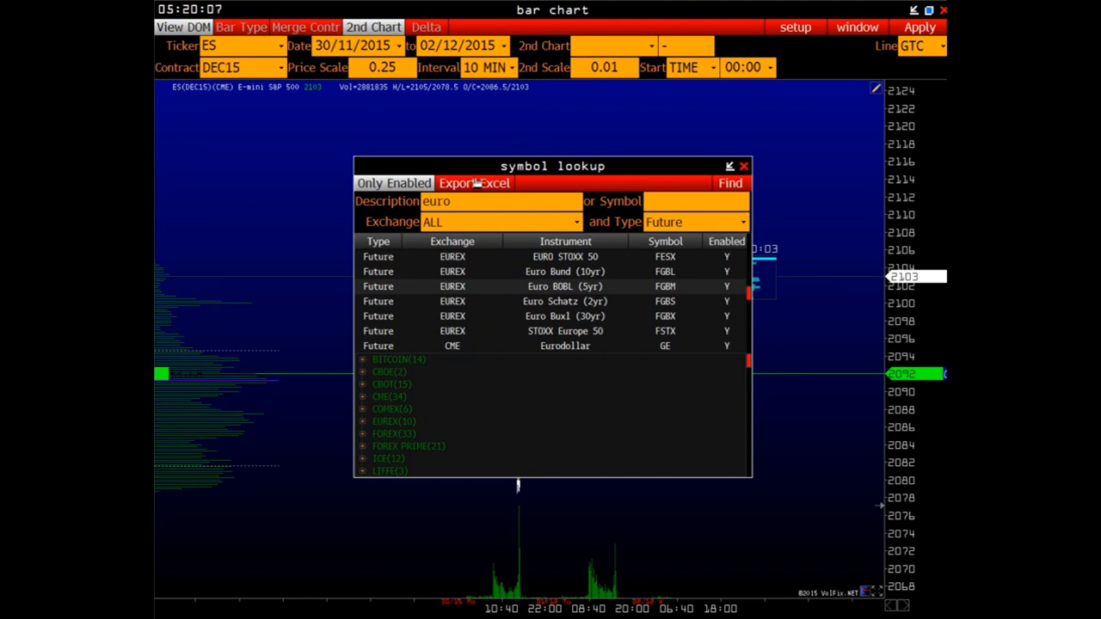
pyautogui.click(473, 183)
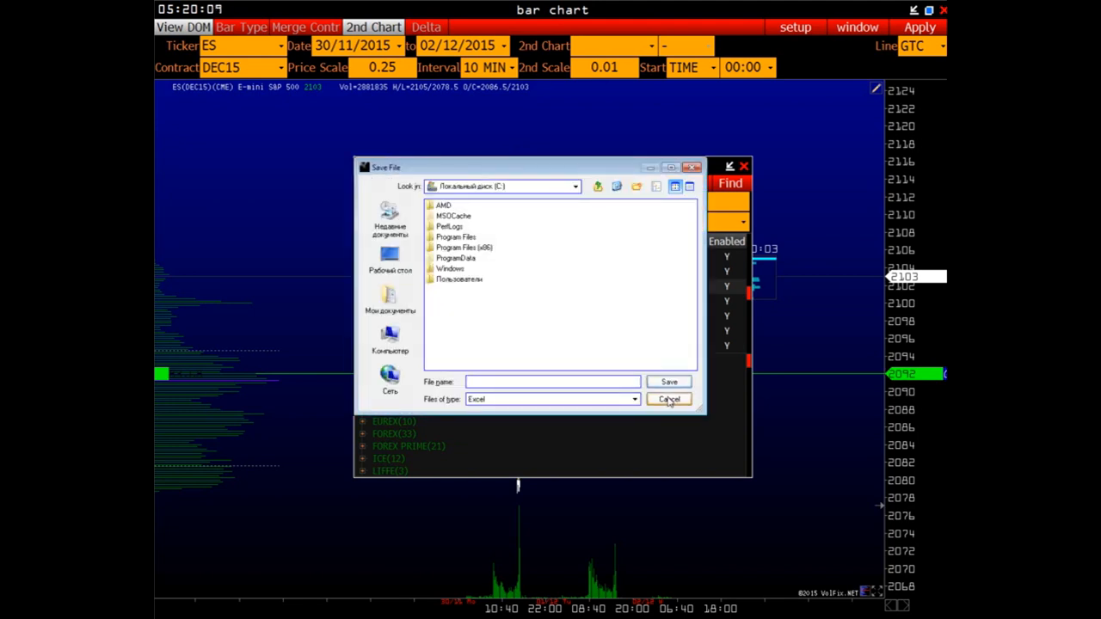
pyautogui.click(668, 399)
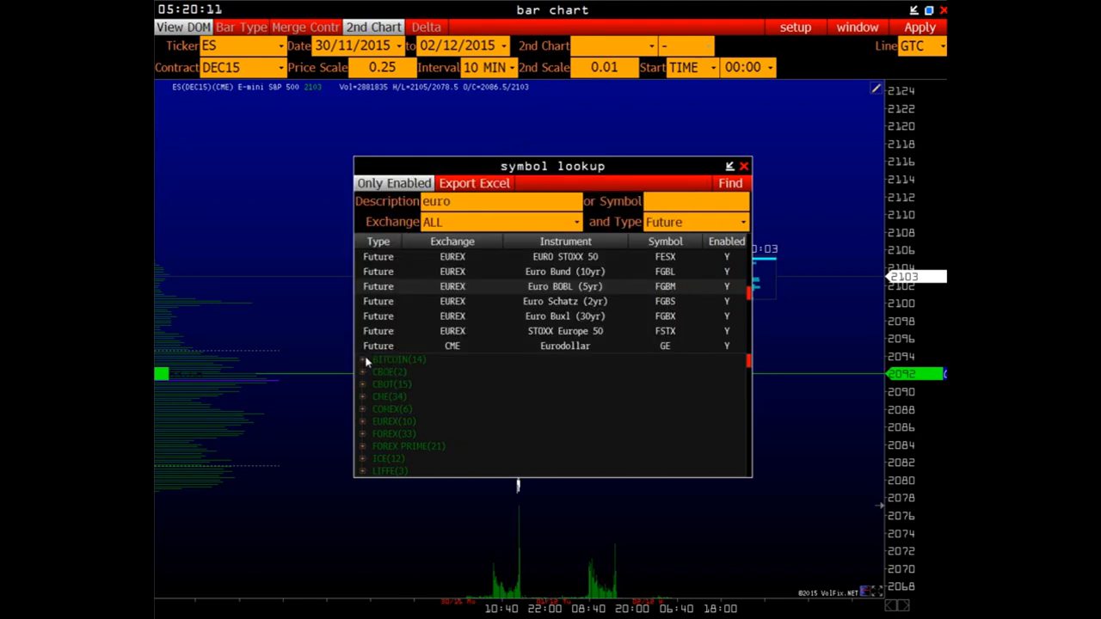
pyautogui.click(363, 371)
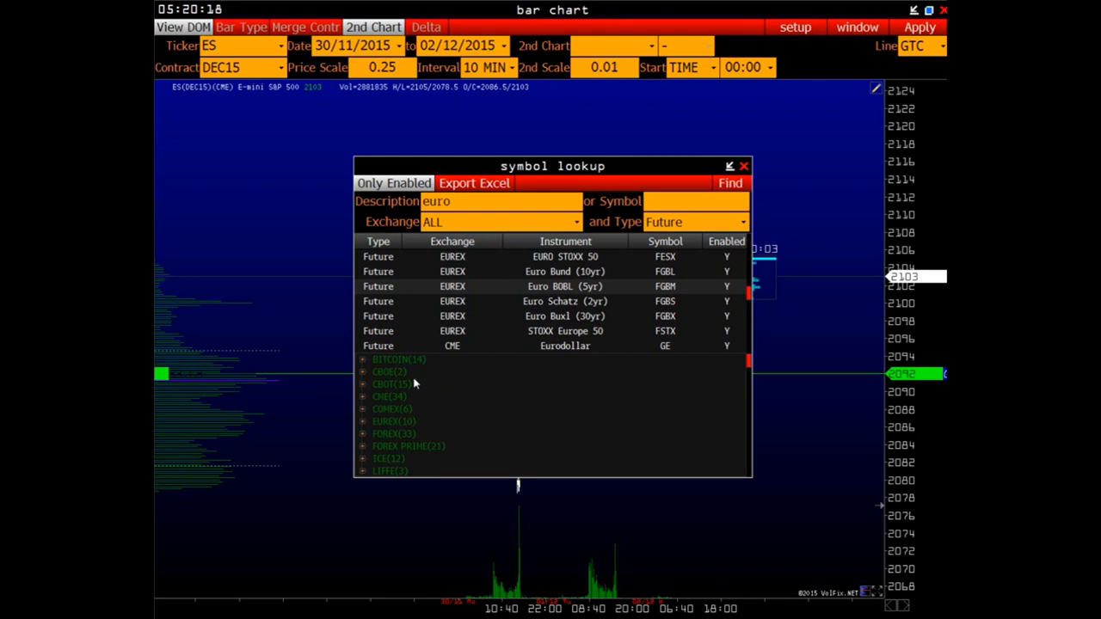
pyautogui.moveTo(408, 389)
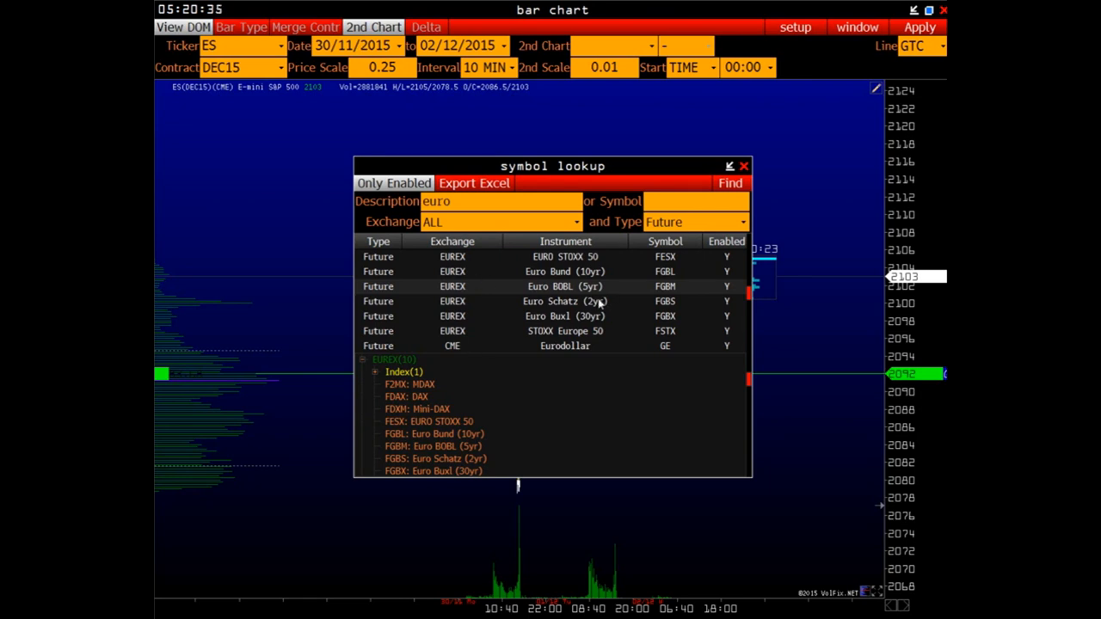
pyautogui.moveTo(415, 272)
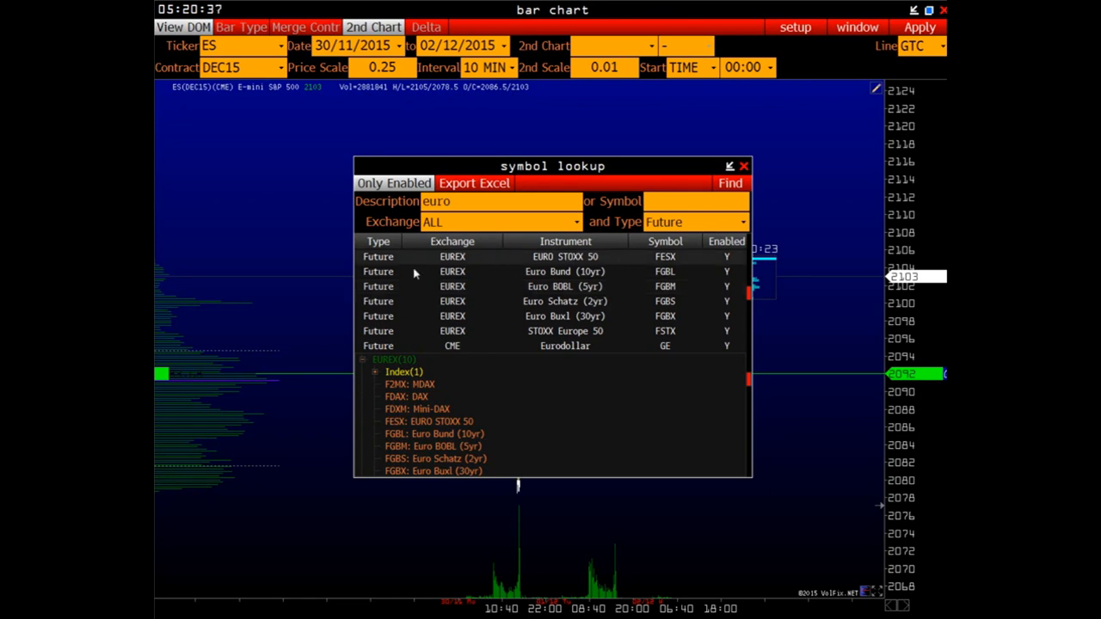
pyautogui.moveTo(582, 271)
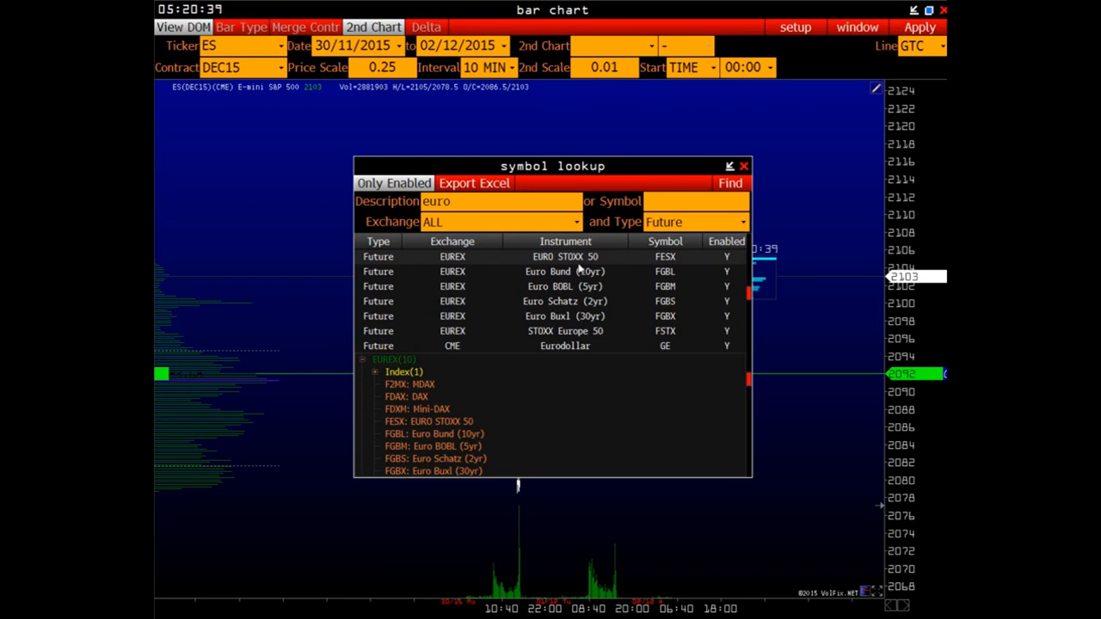
pyautogui.moveTo(675, 258)
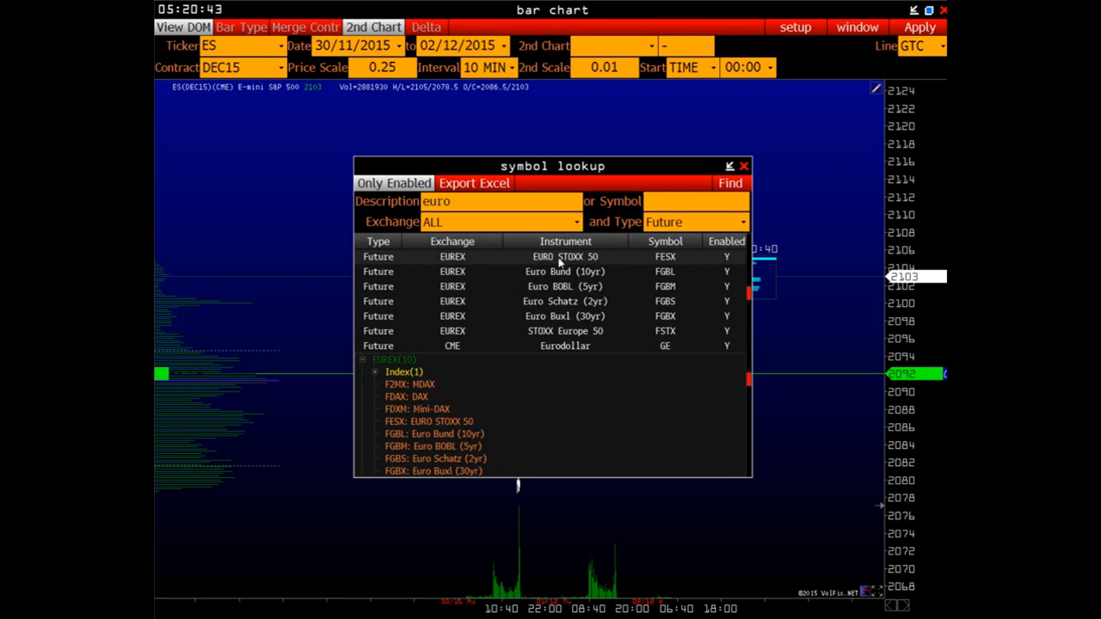
# Step: Set EURO STOXX 50 (FESX) DEC15 as the bar chart ticker
pyautogui.doubleClick(565, 257)
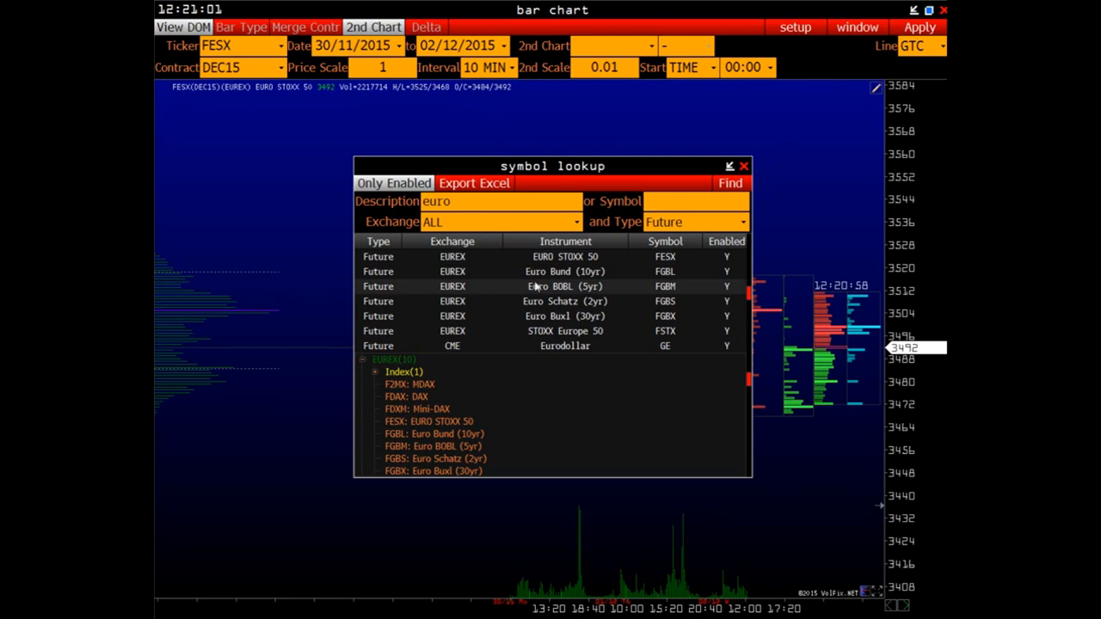
pyautogui.moveTo(574, 331)
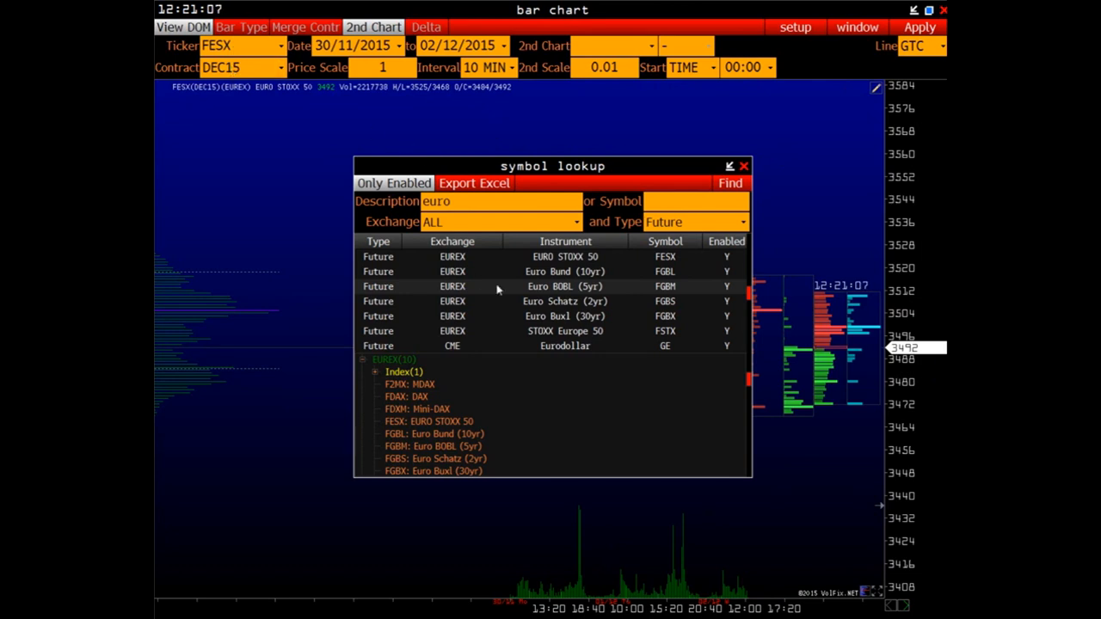
pyautogui.moveTo(571, 282)
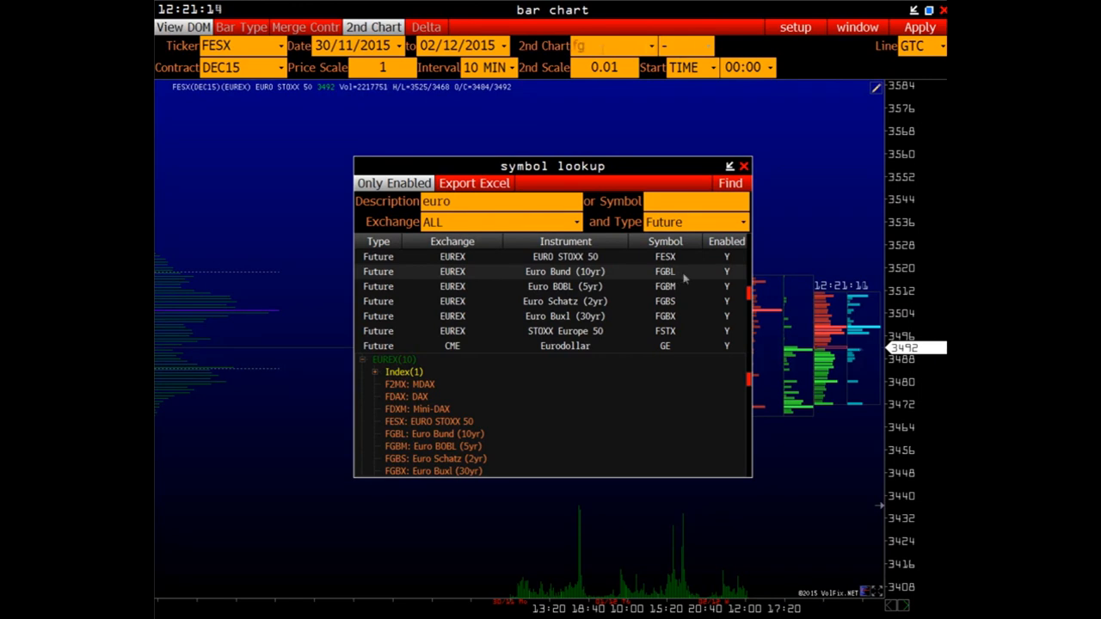
# Step: Enter FGBL as the bar chart's second chart instrument
pyautogui.write('fgbl')
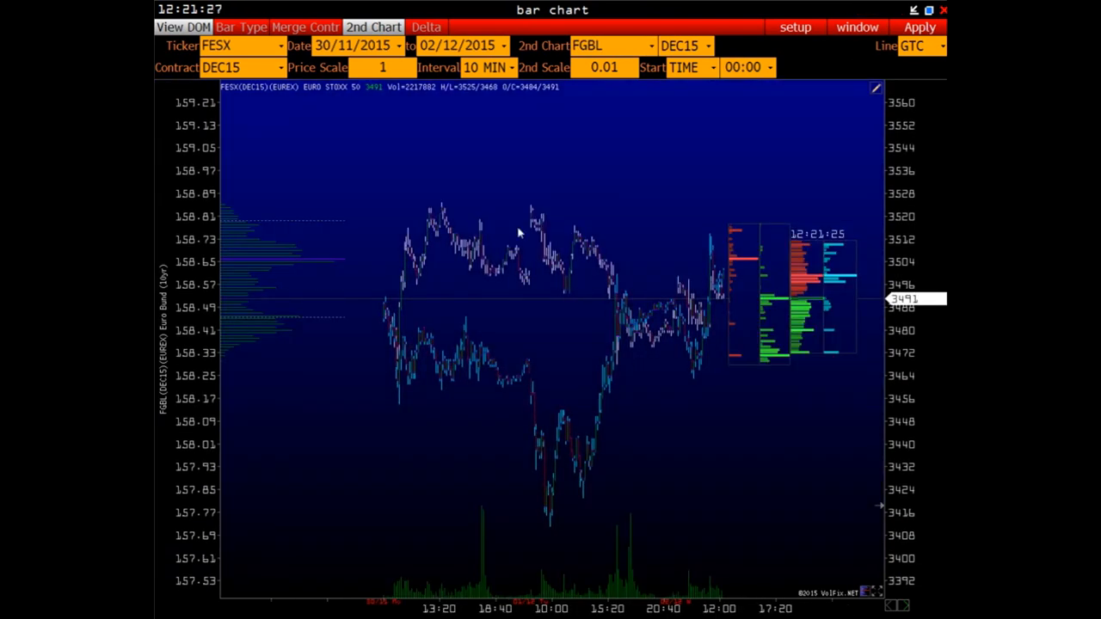
# Step: Search the second chart's symbol lookup for 'bund' to find Euro Bund FGBL
pyautogui.rightClick(521, 232)
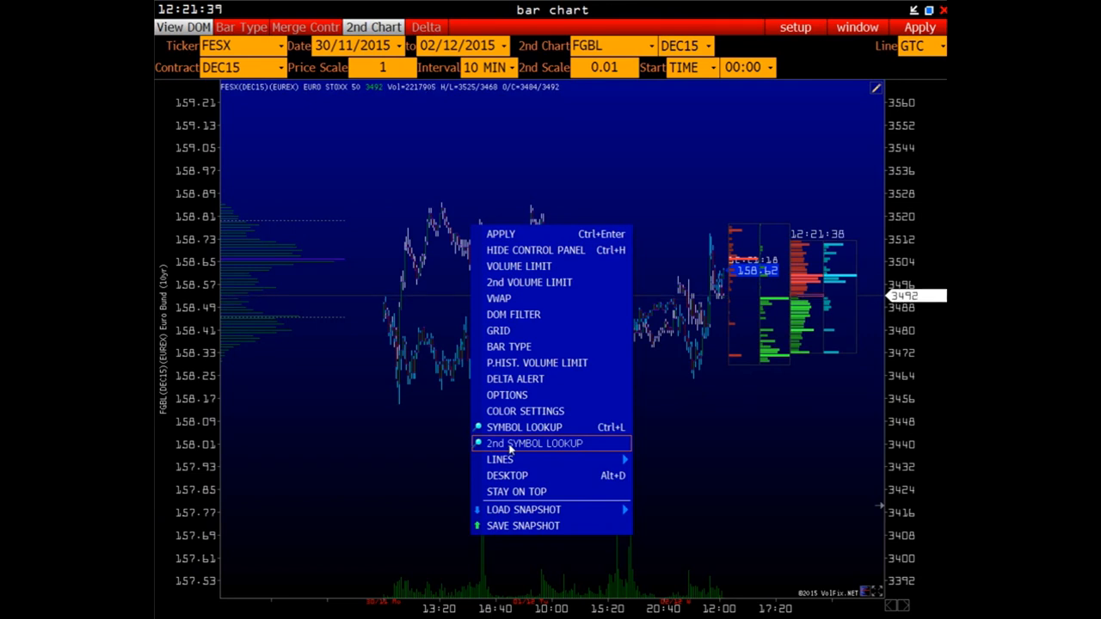
pyautogui.click(534, 444)
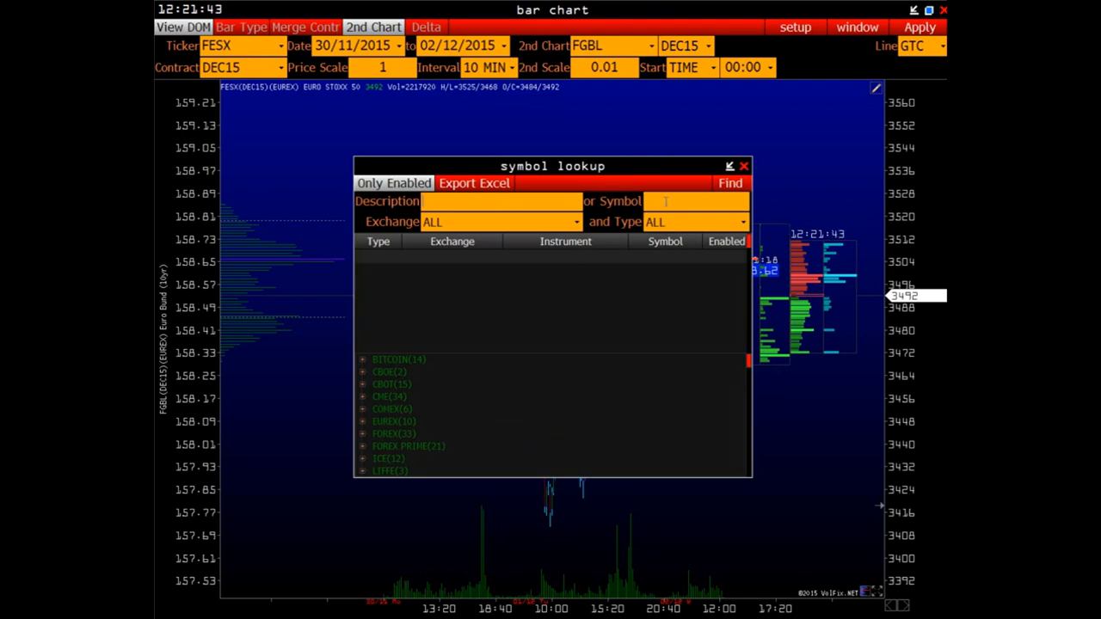
pyautogui.write('bu')
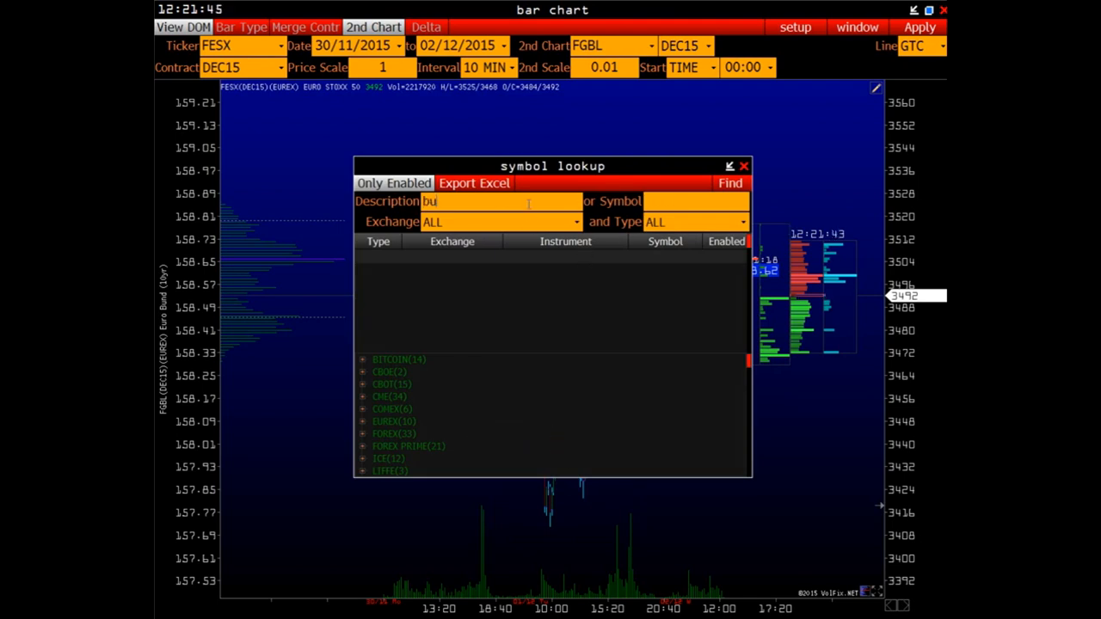
pyautogui.write('nd')
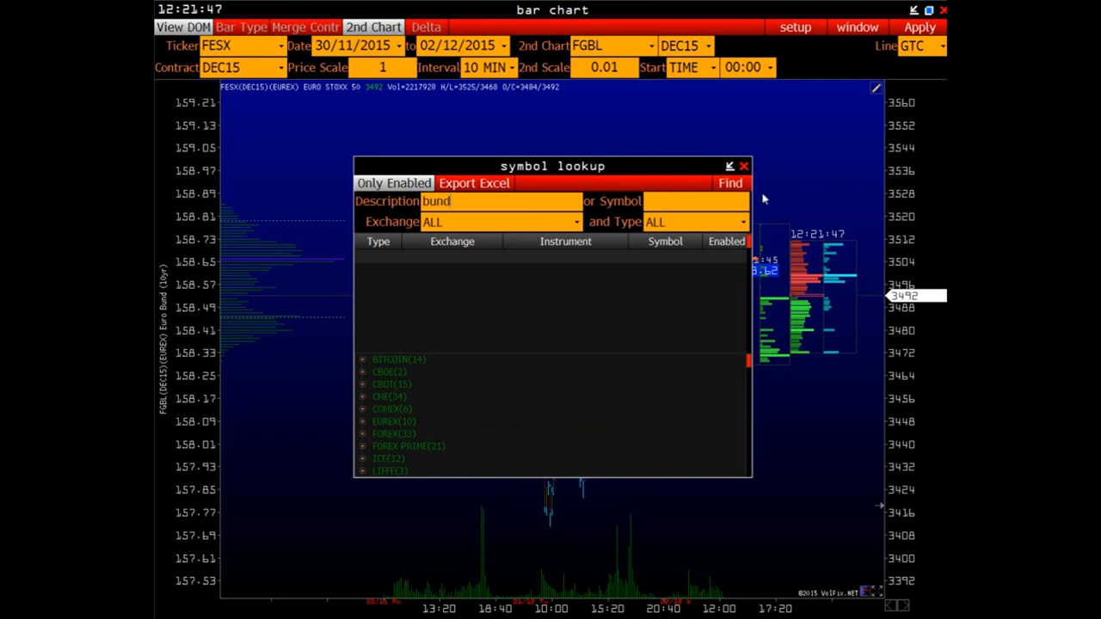
pyautogui.click(730, 184)
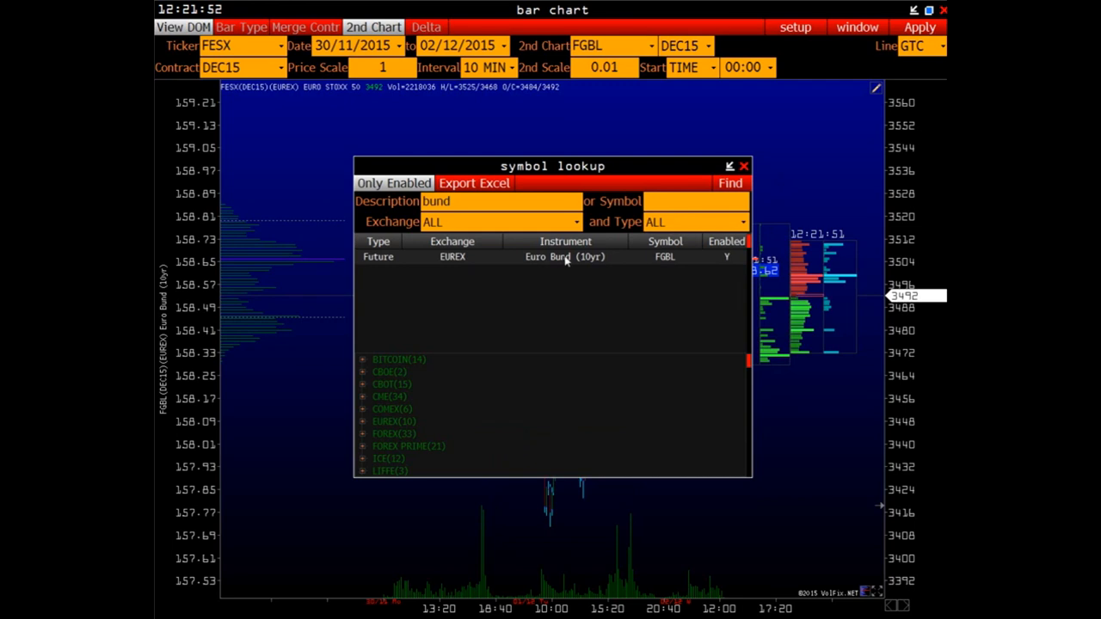
pyautogui.moveTo(625, 260)
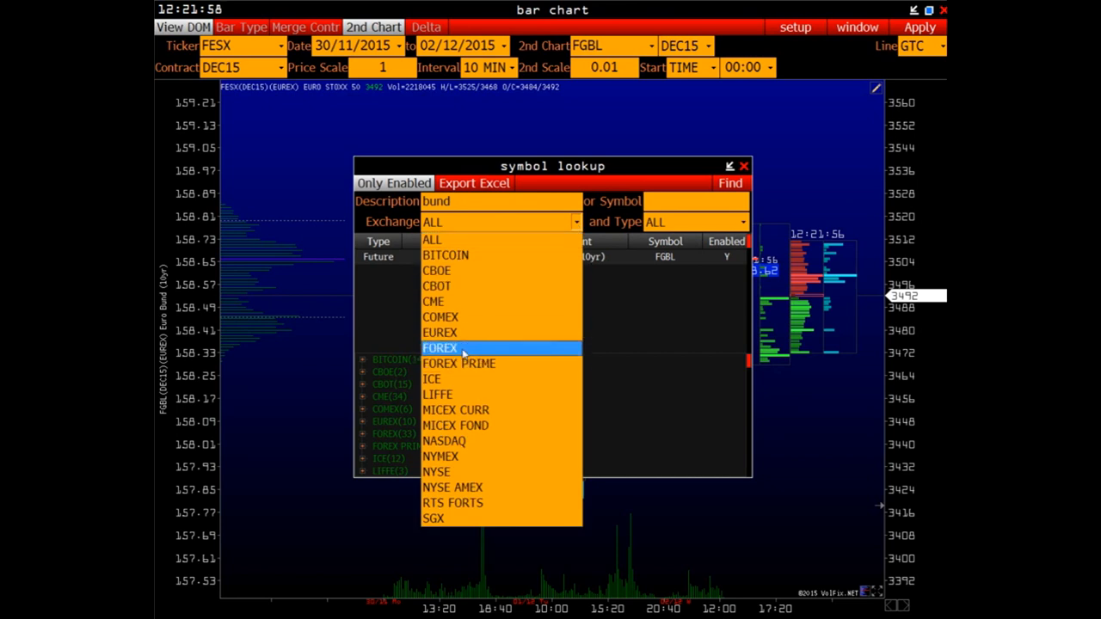
# Step: Filter the lookup to EUREX and overlay DAX future FDAX as the second instrument
pyautogui.click(452, 333)
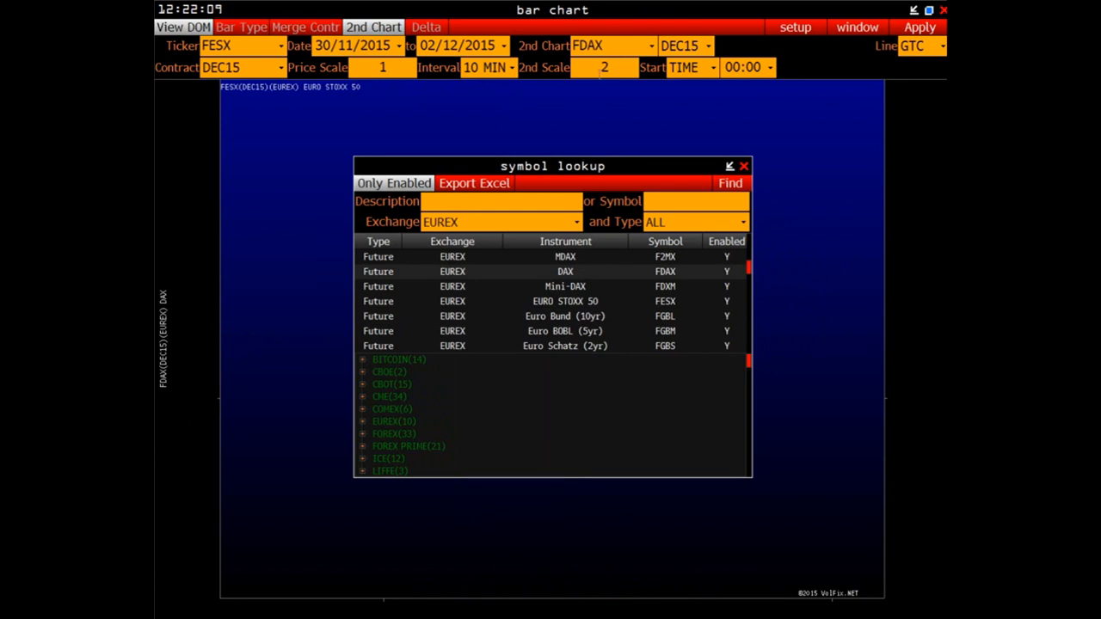
pyautogui.moveTo(542, 39)
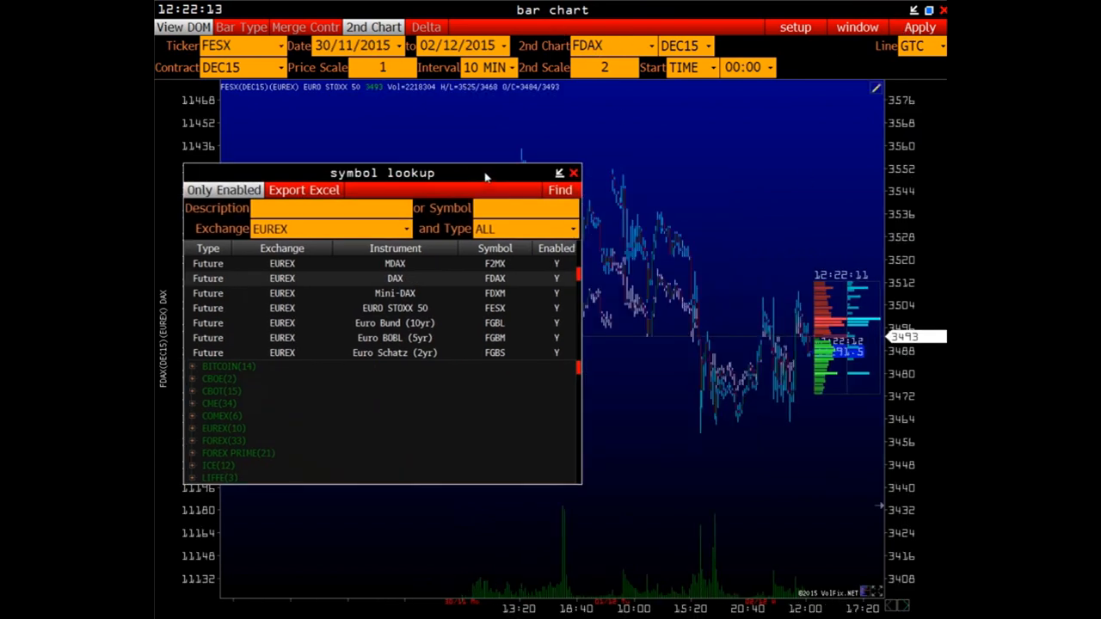
pyautogui.click(573, 172)
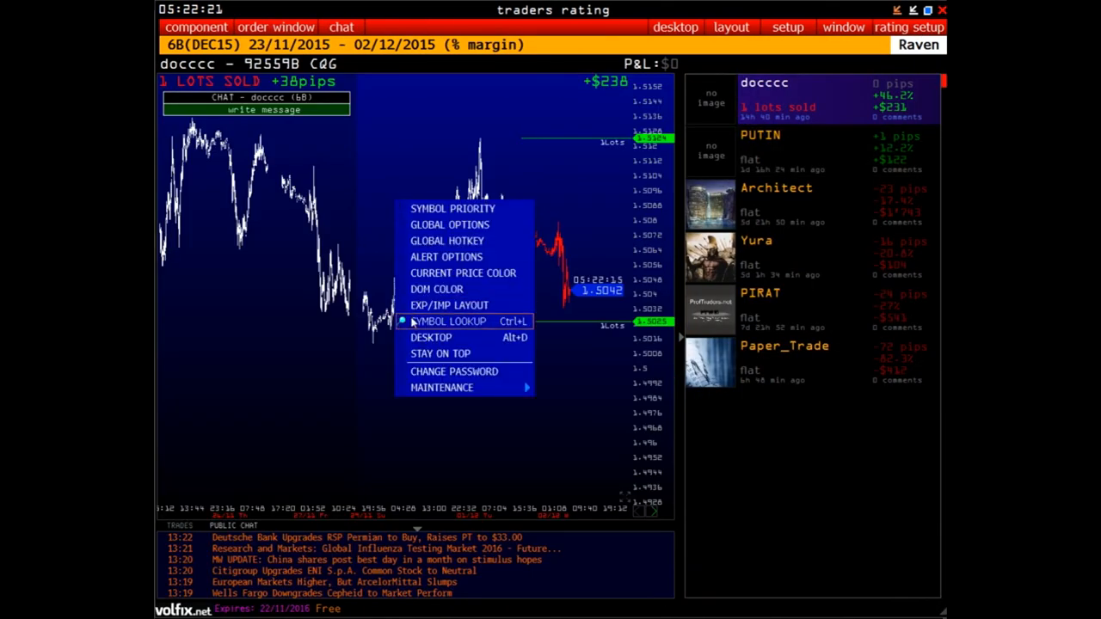
pyautogui.moveTo(452, 208)
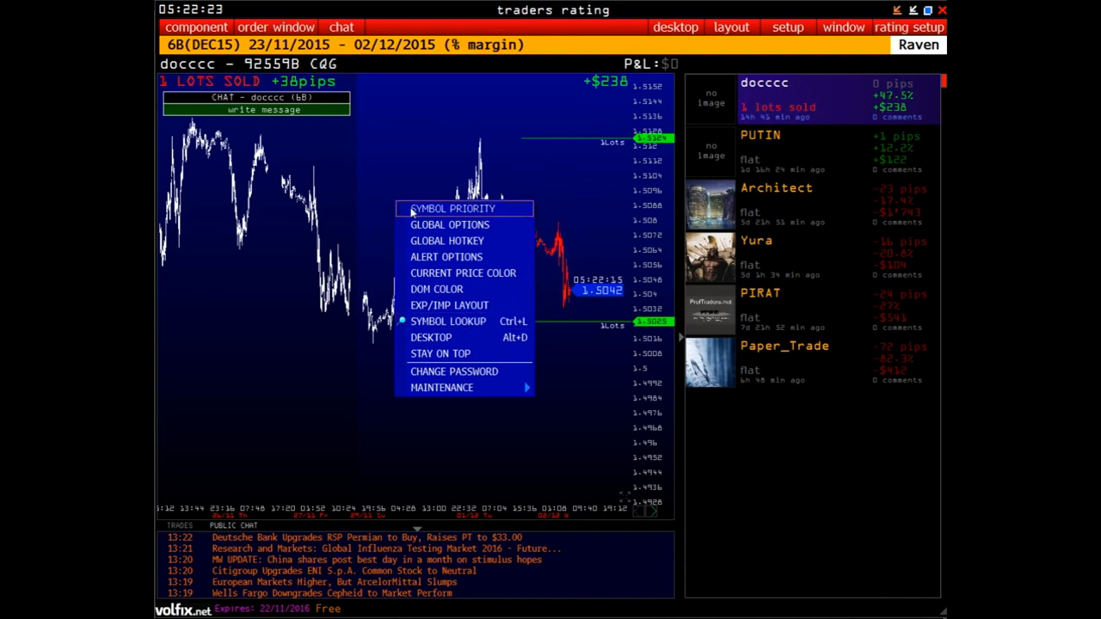
pyautogui.moveTo(403, 213)
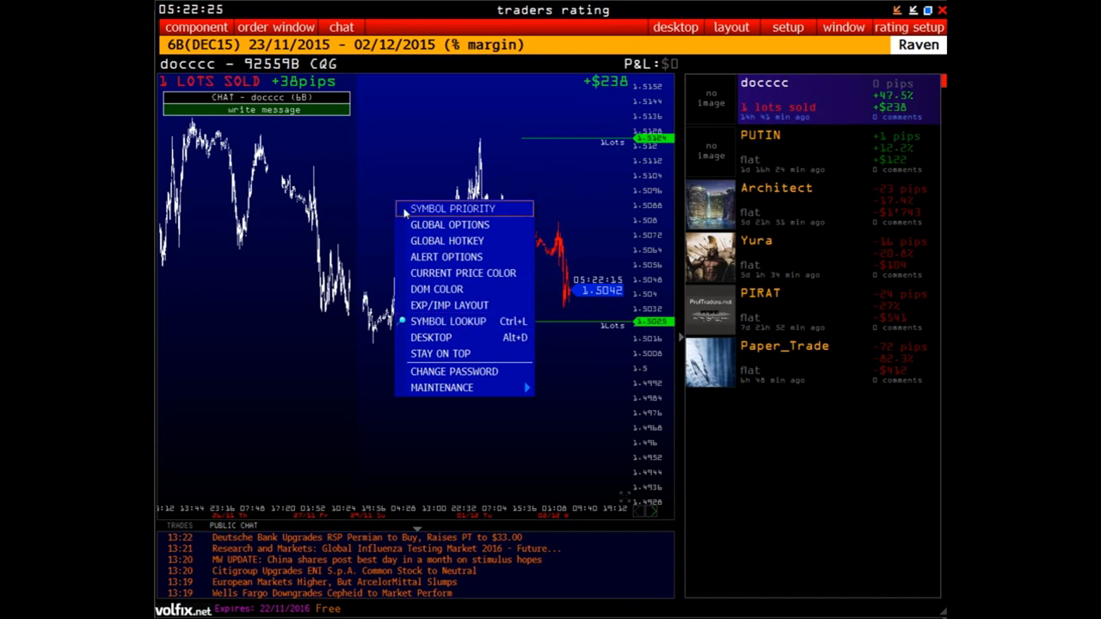
# Step: Set symbol priority to the RTS FORTS exchange with Future instrument type
pyautogui.click(453, 208)
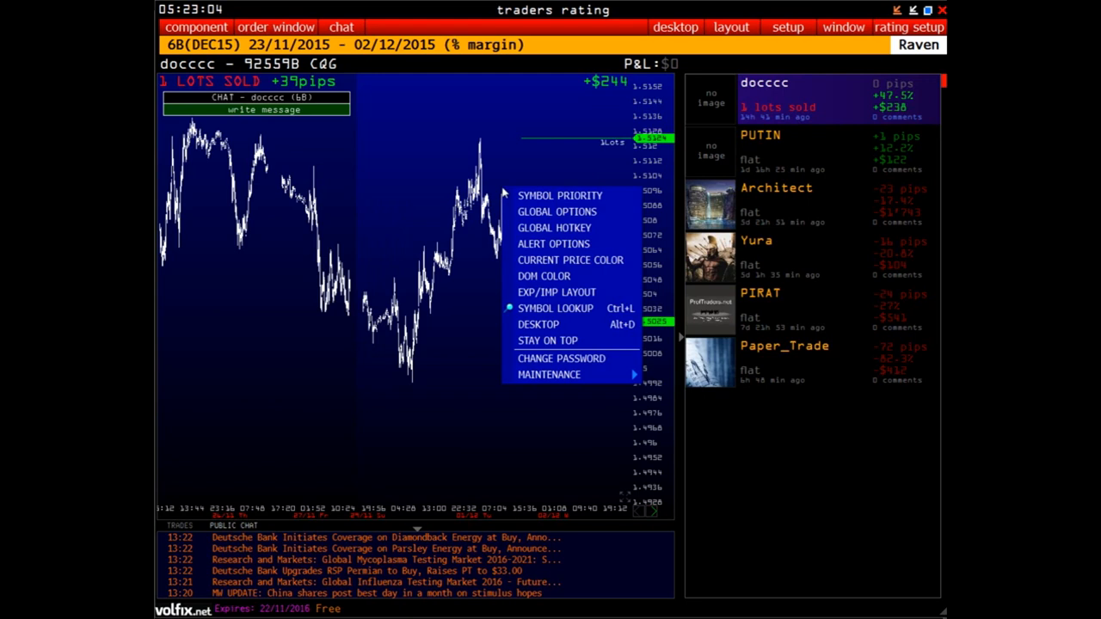
pyautogui.moveTo(572, 195)
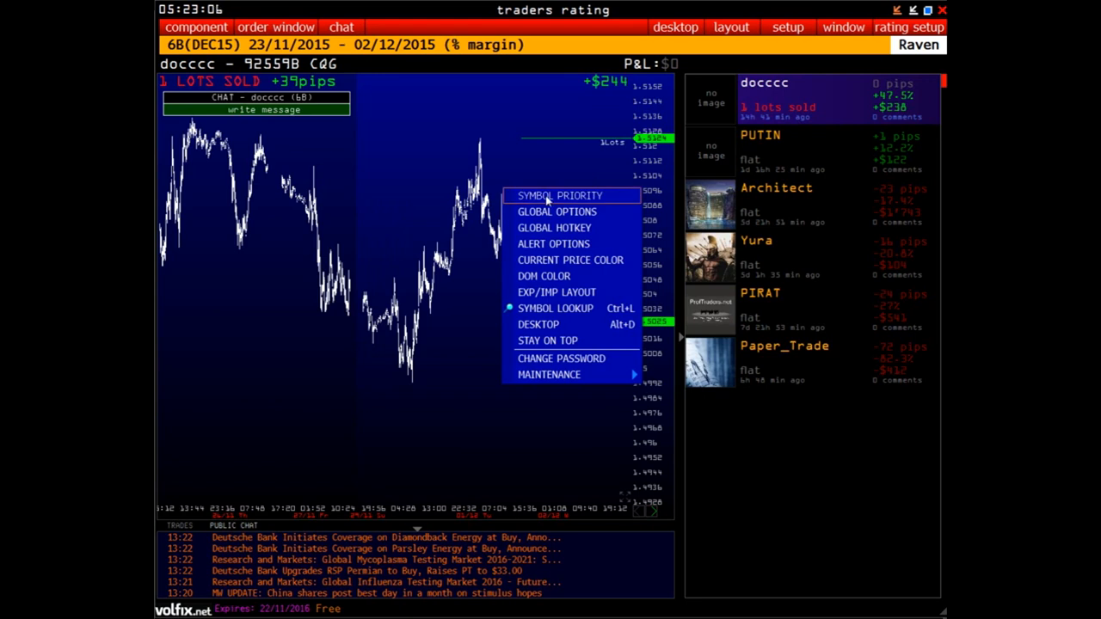
pyautogui.click(557, 196)
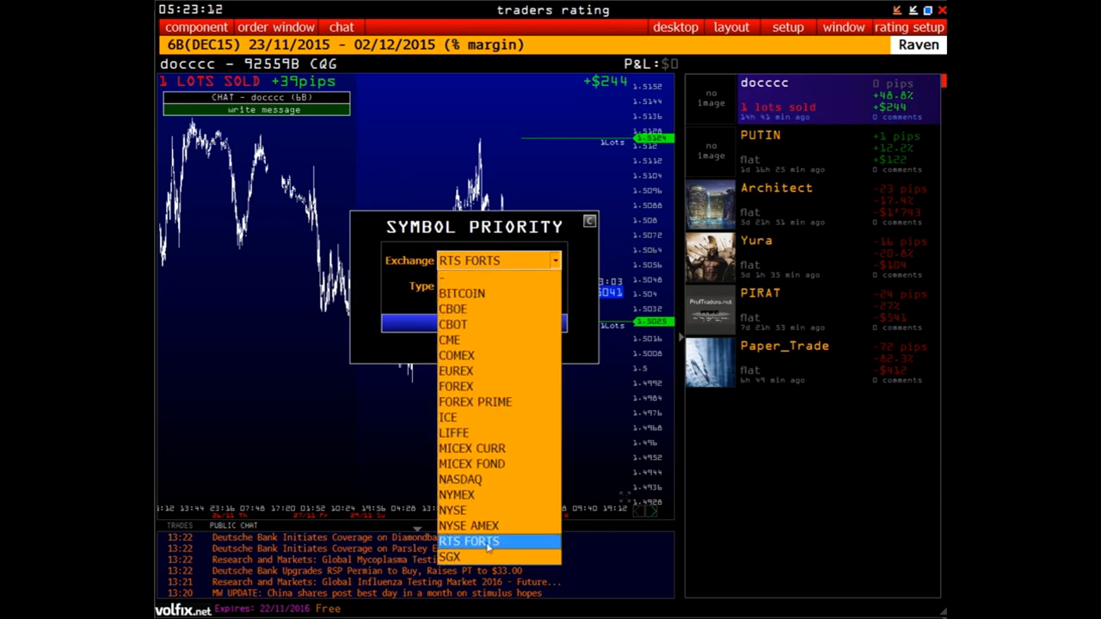
pyautogui.click(477, 541)
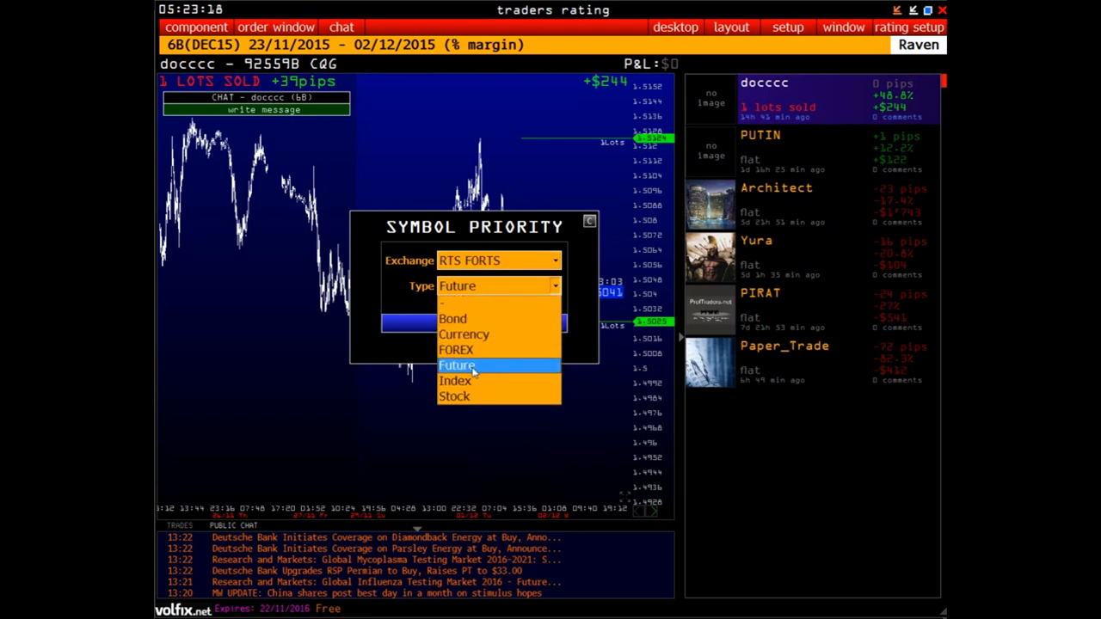
pyautogui.click(458, 365)
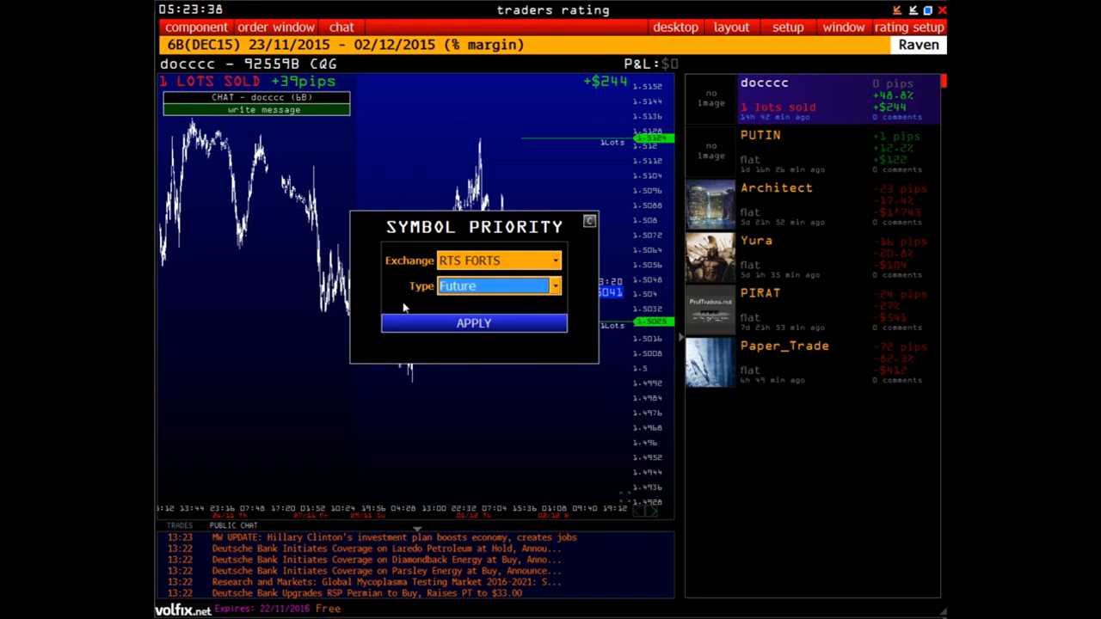
pyautogui.moveTo(569, 228)
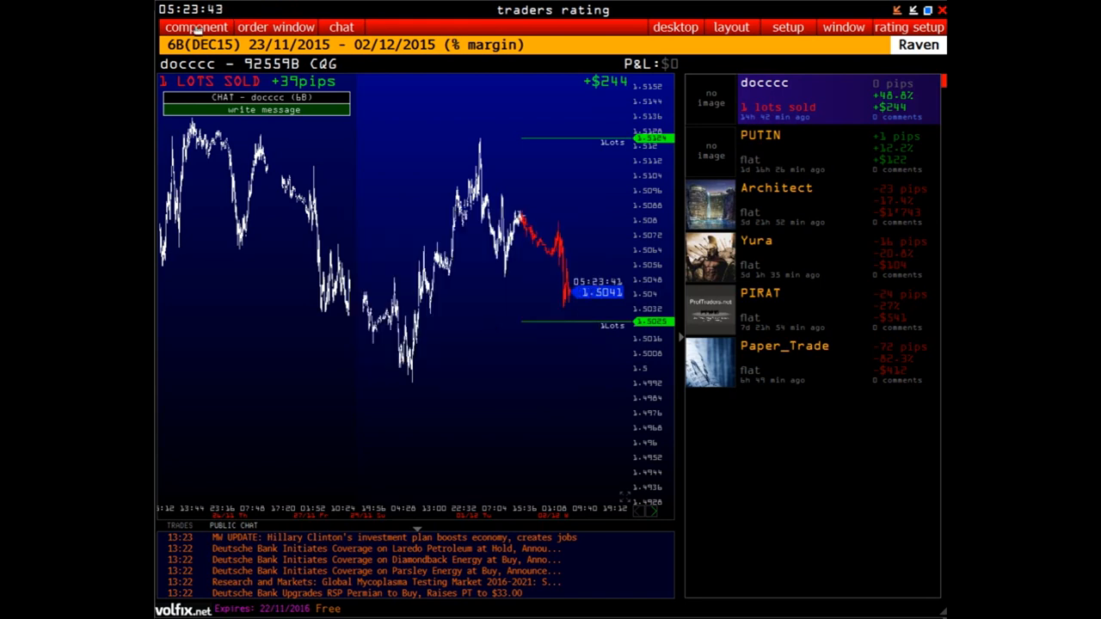
# Step: Add a new Cluster Profile chart from the chart components menu
pyautogui.click(195, 26)
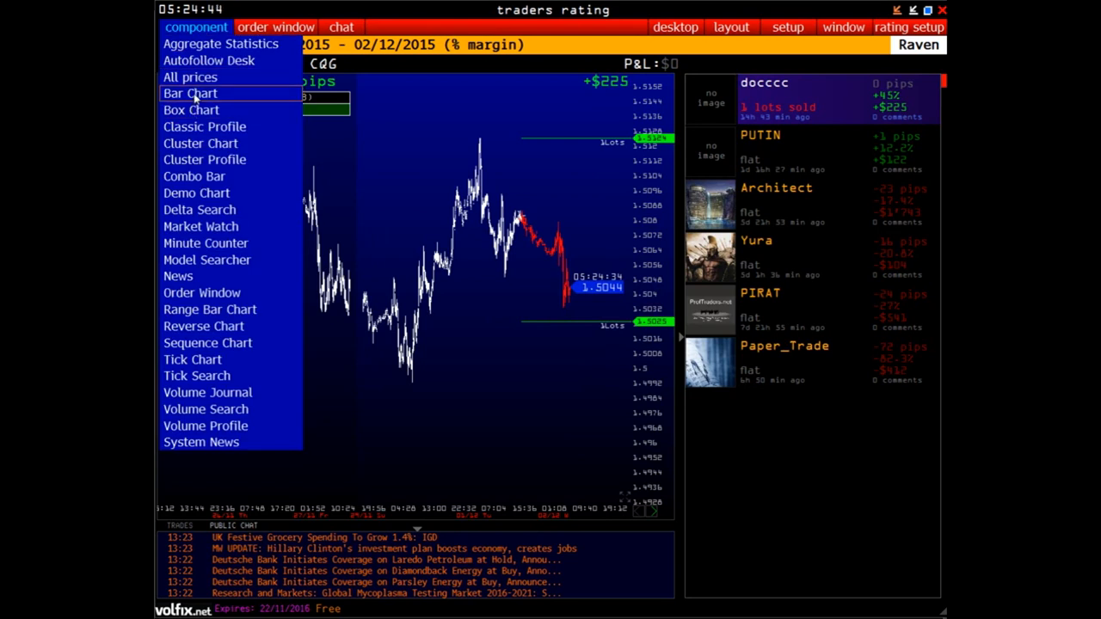
pyautogui.click(191, 93)
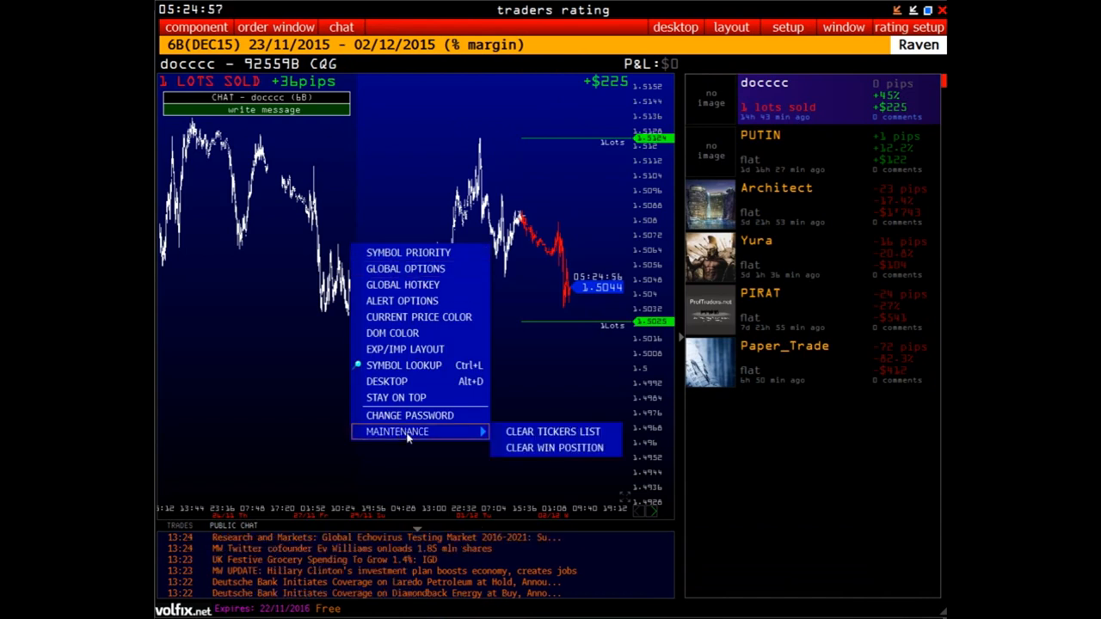
pyautogui.moveTo(555, 432)
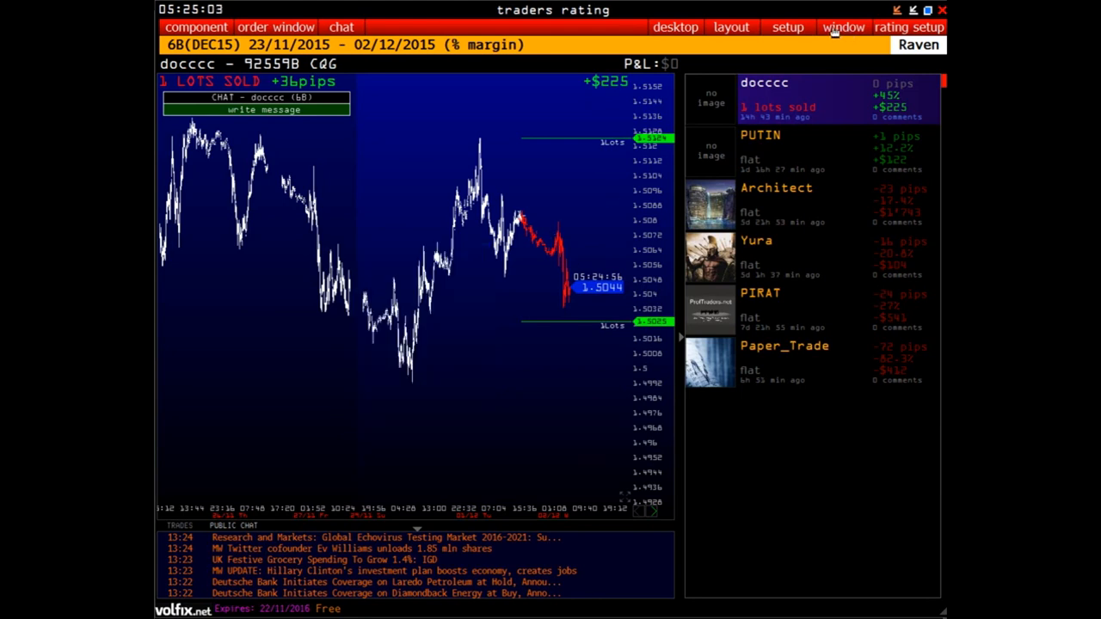
pyautogui.click(195, 26)
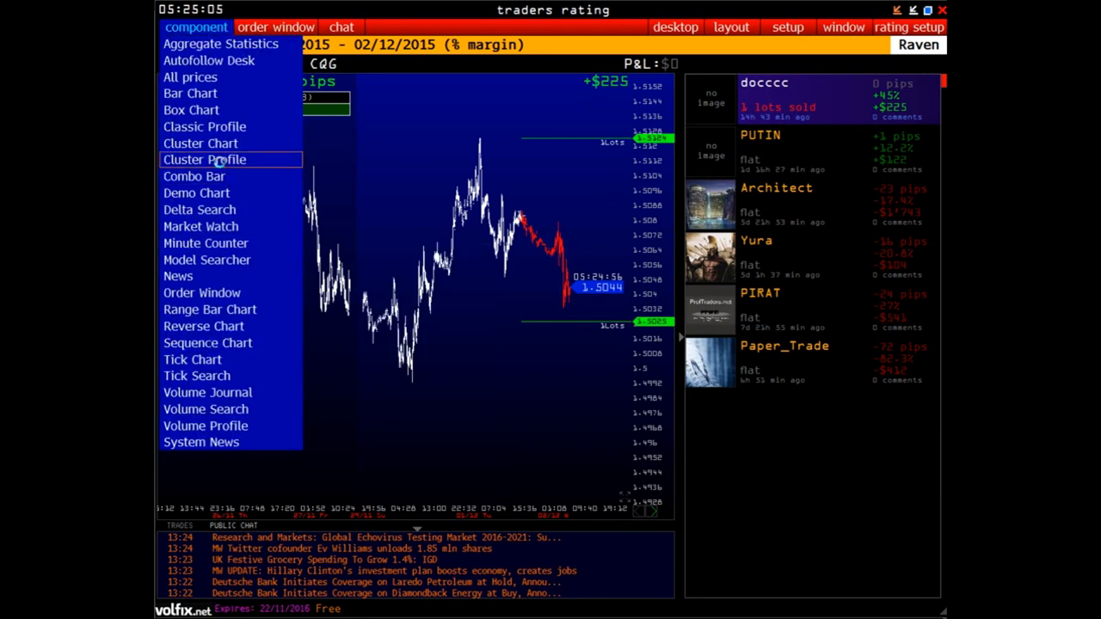
pyautogui.click(204, 159)
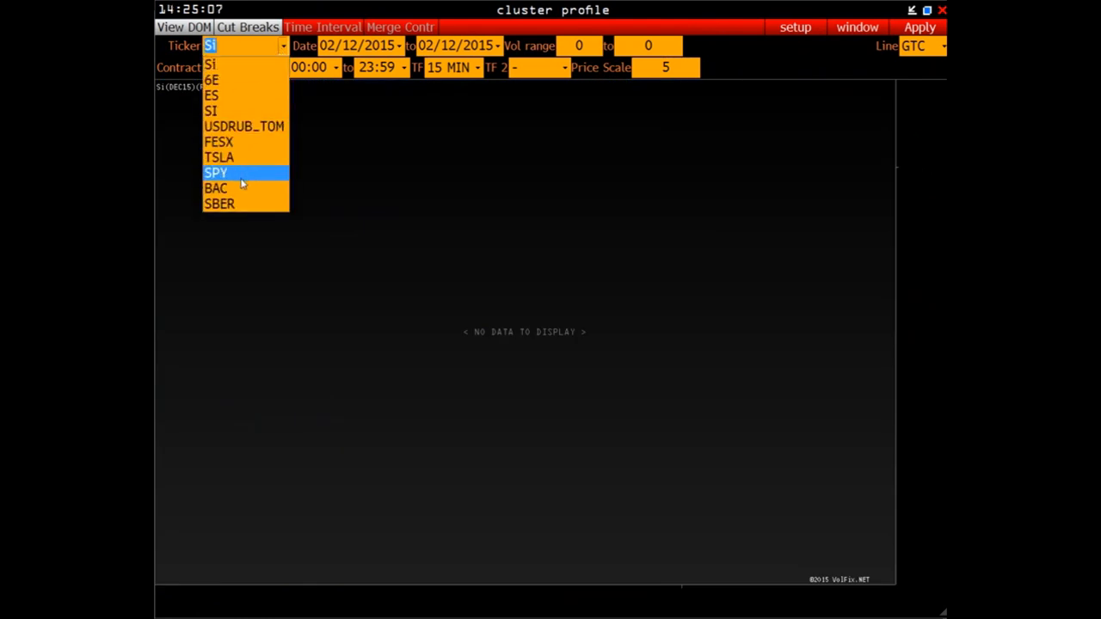
pyautogui.moveTo(239, 173)
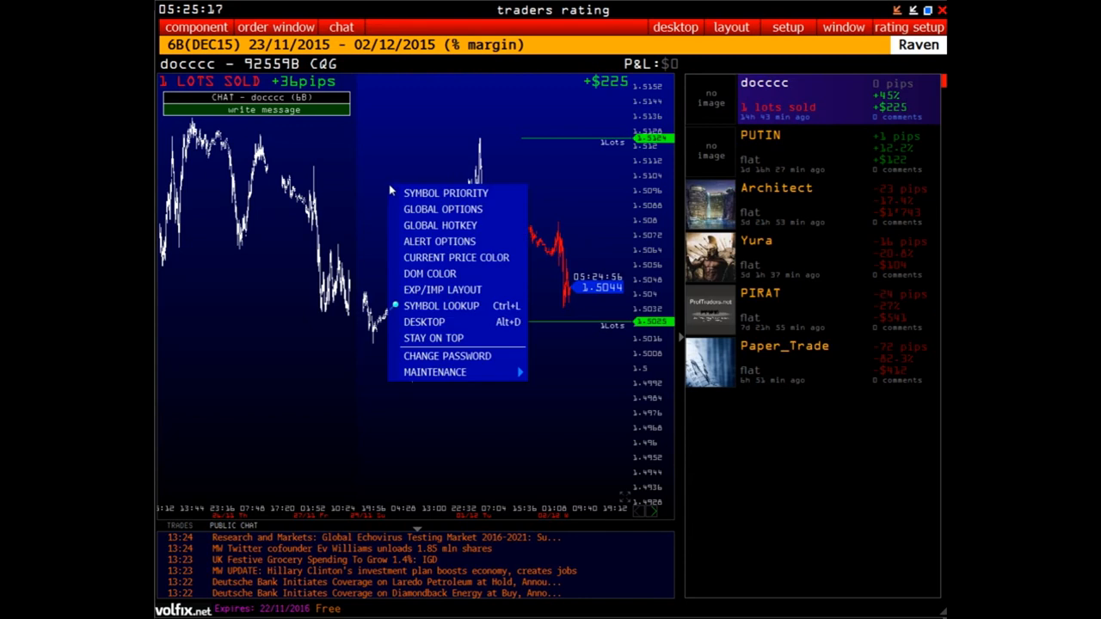
pyautogui.moveTo(447, 356)
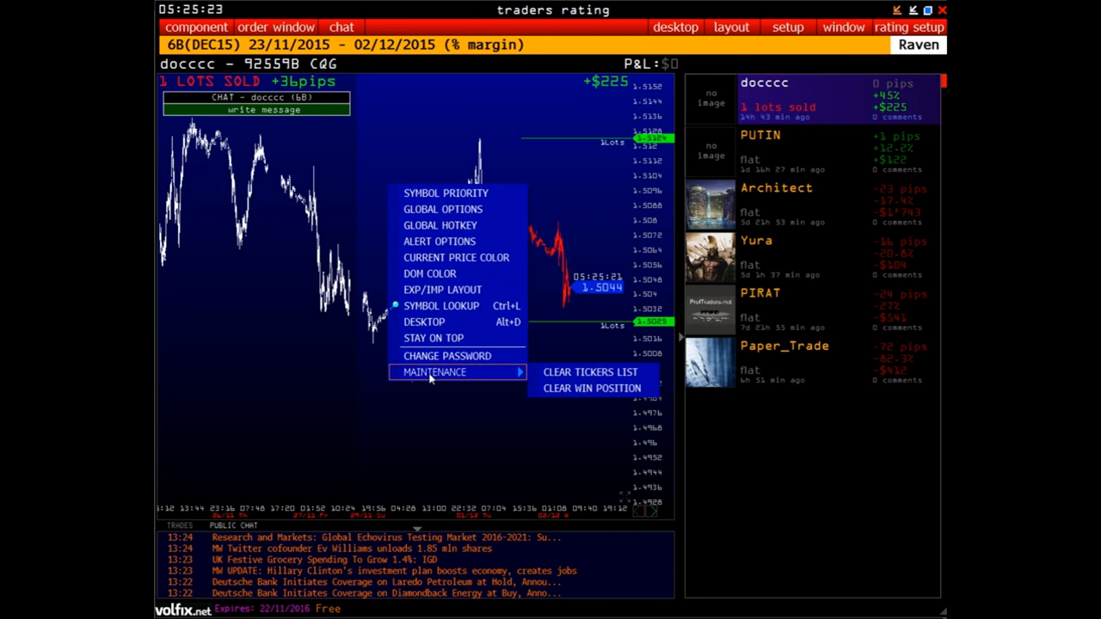
pyautogui.moveTo(594, 372)
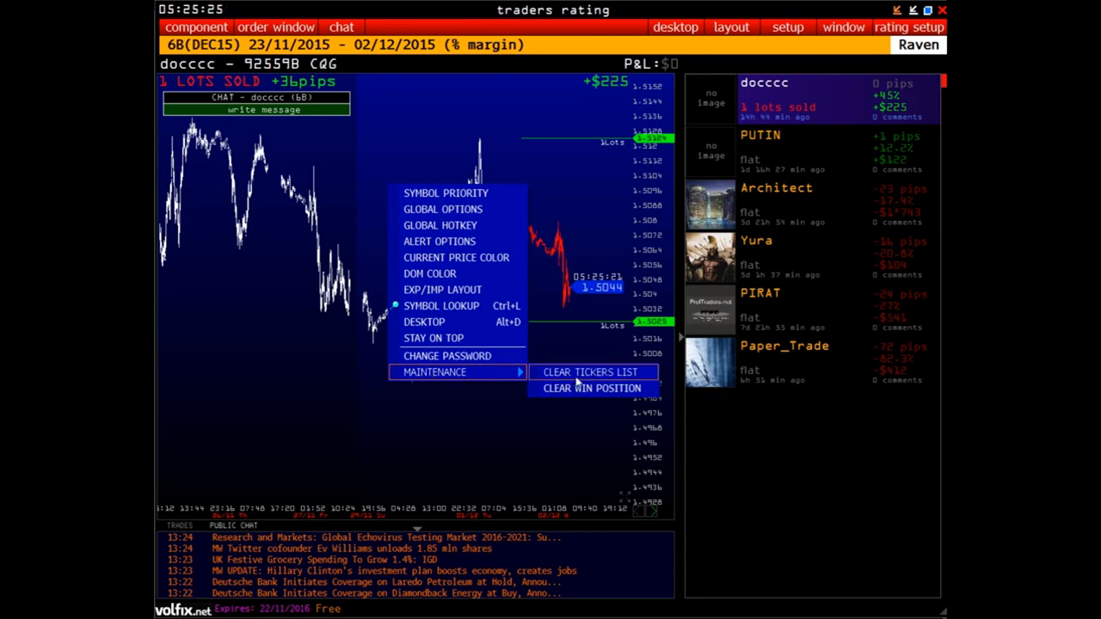